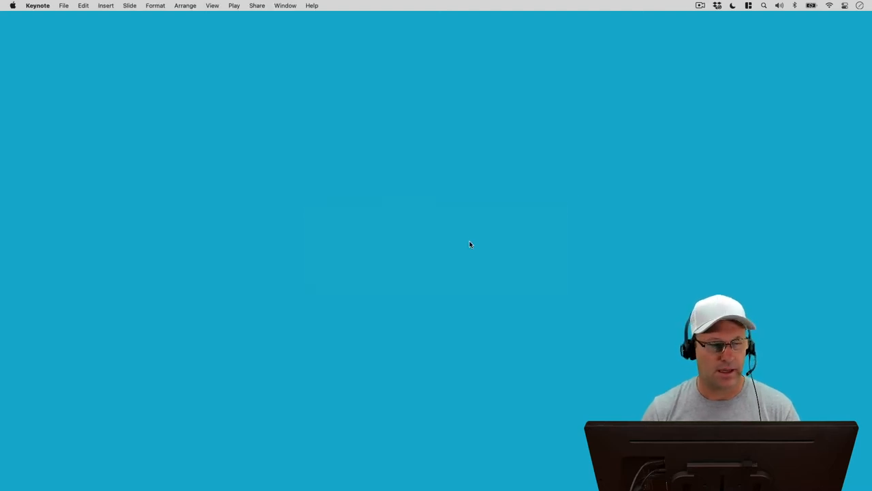
mouse_move(62, 5)
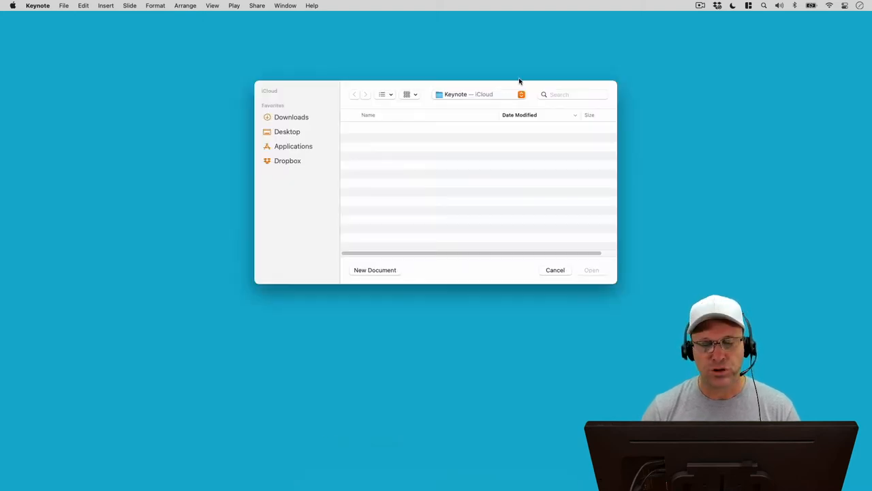
mouse_move(444, 101)
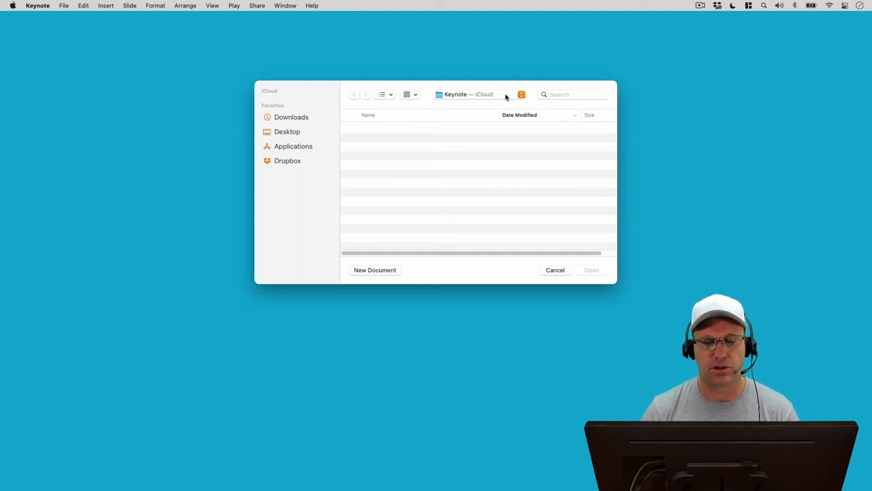
- Check the storage-location pop-up and keep Keynote — iCloud selected
left_click(466, 94)
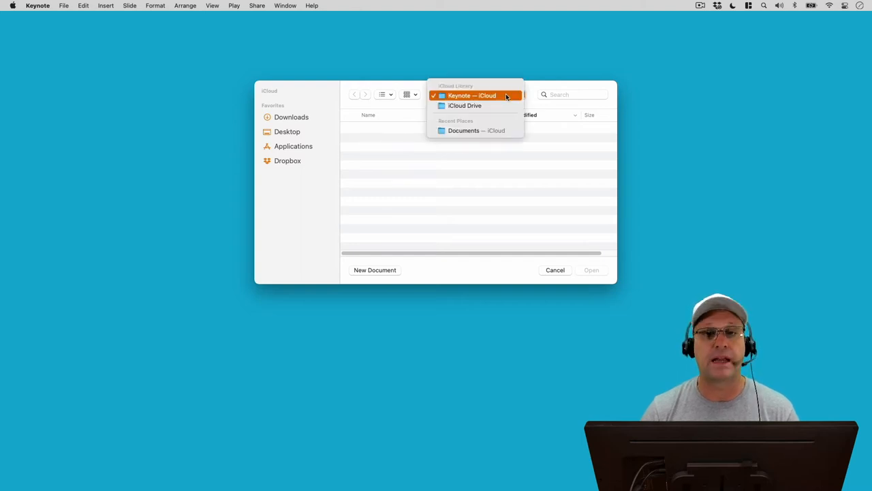
left_click(472, 96)
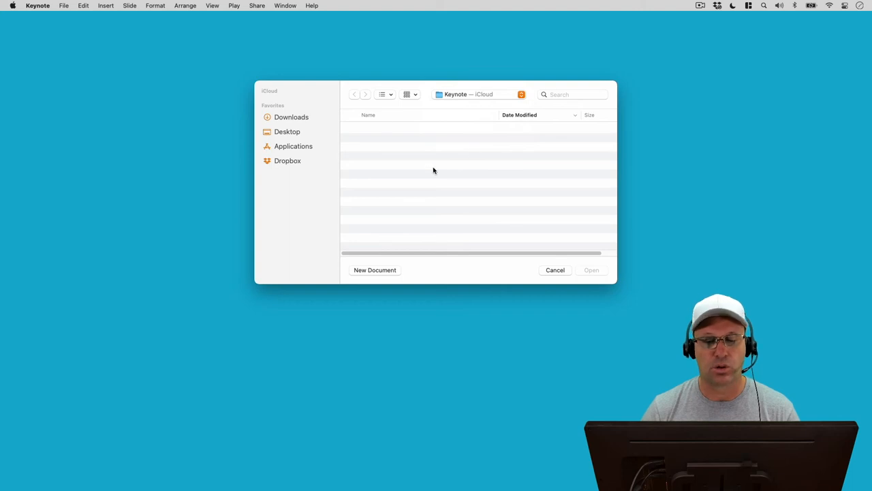
mouse_move(485, 159)
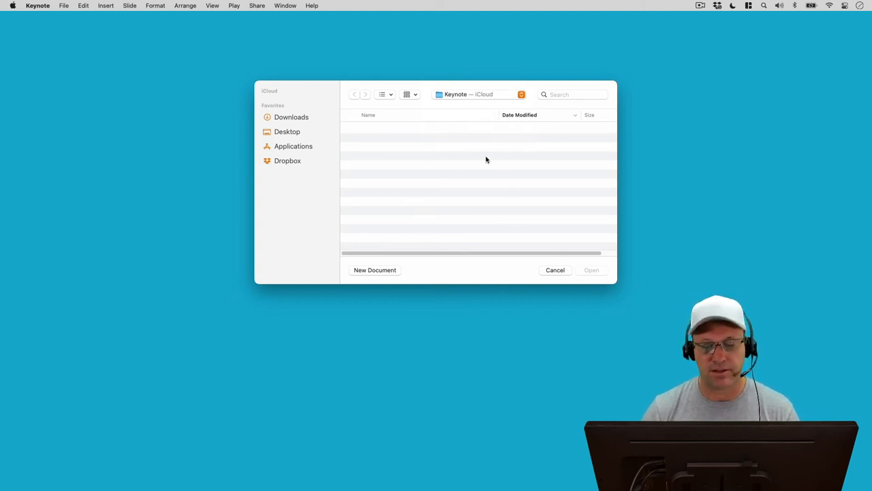
mouse_move(400, 265)
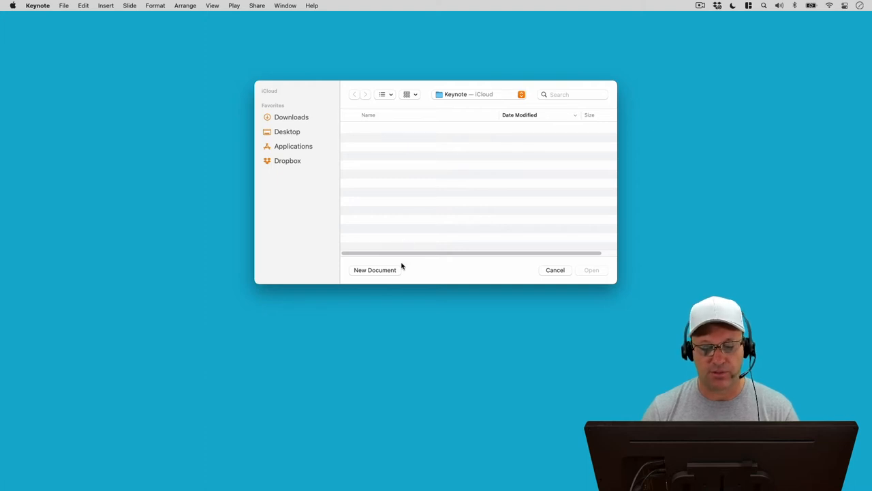
- Create a new presentation from the XPA Chalkboard theme in Recents
left_click(375, 270)
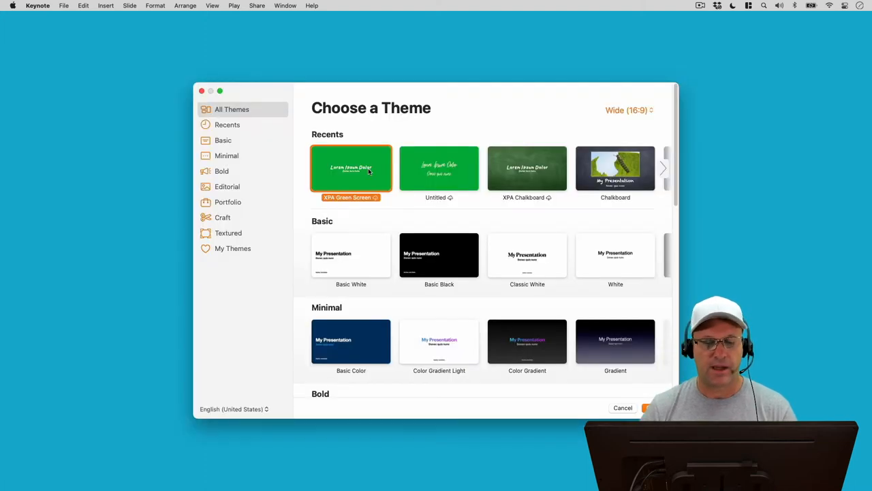
mouse_move(534, 164)
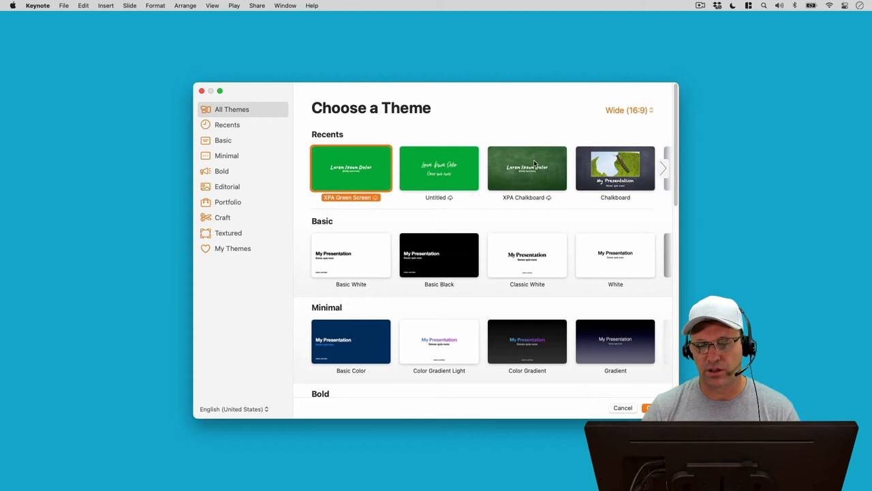
left_click(526, 168)
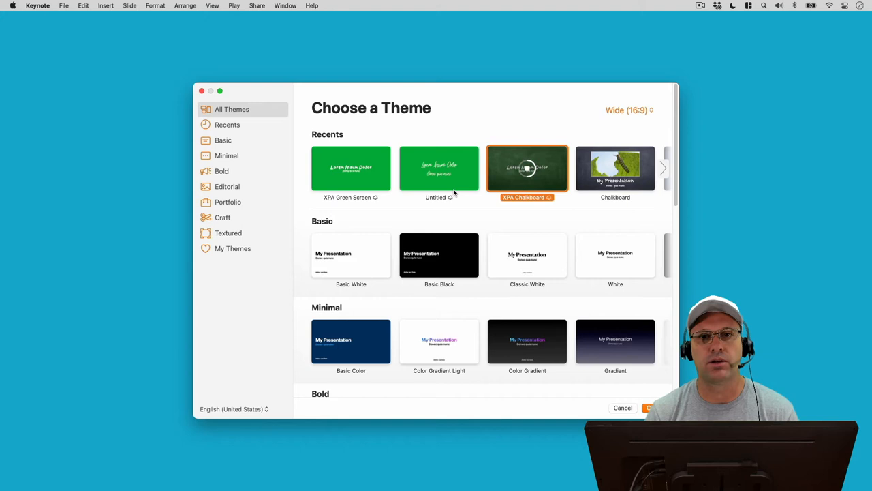
double_click(526, 169)
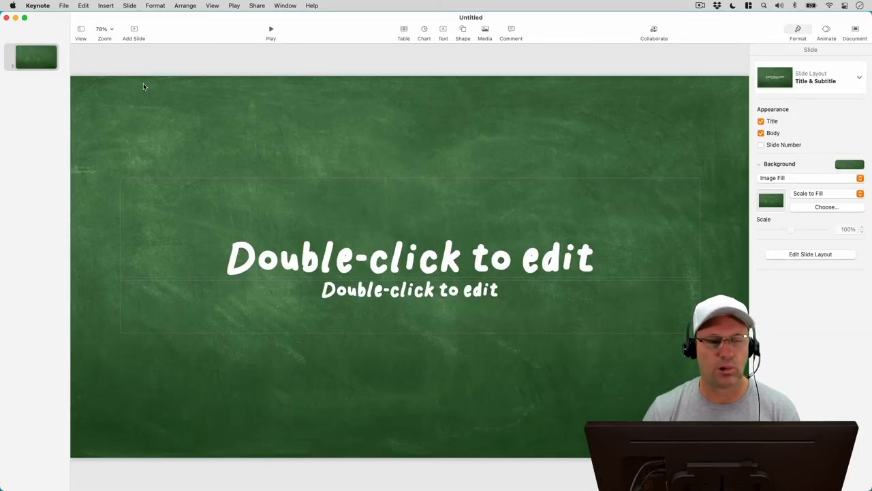
- Add a second slide using the Blank chalkboard layout
left_click(133, 30)
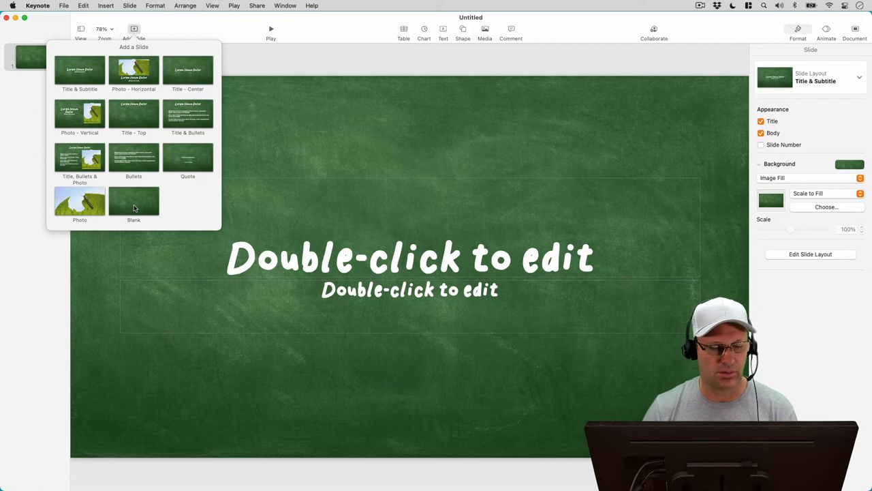
left_click(133, 201)
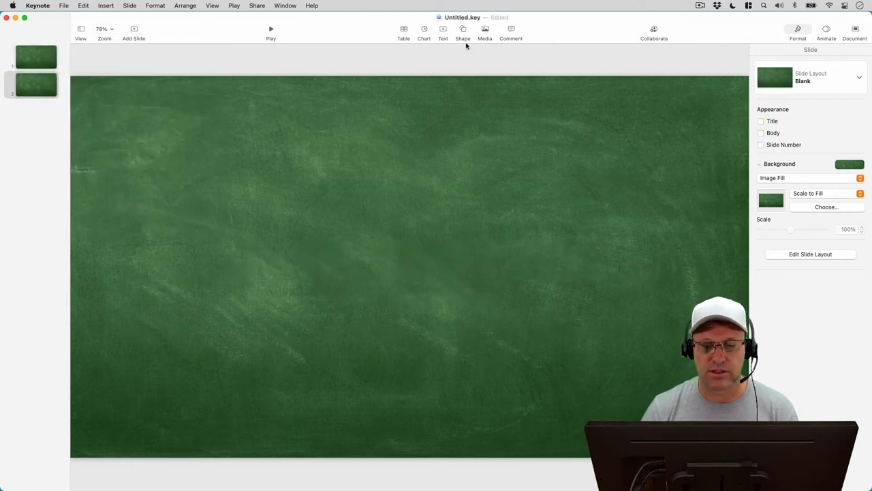
- Review the Media insertion options, reopening them once the iPad is listed
left_click(485, 29)
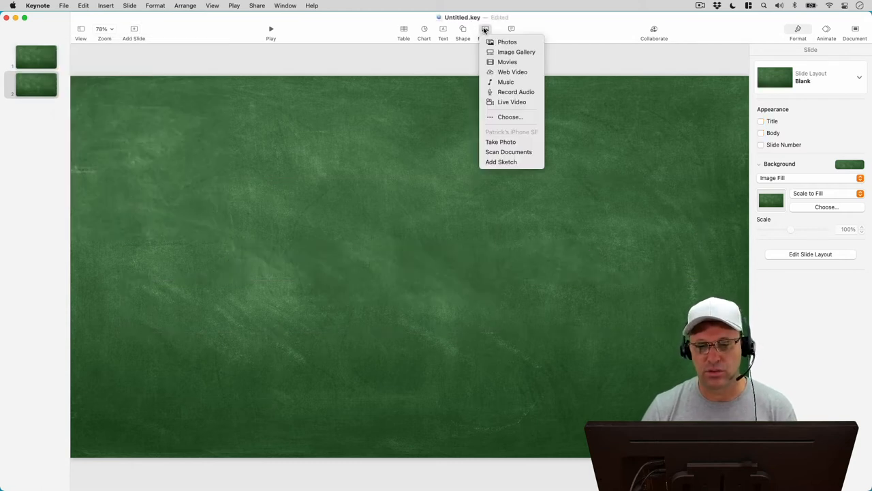
mouse_move(507, 63)
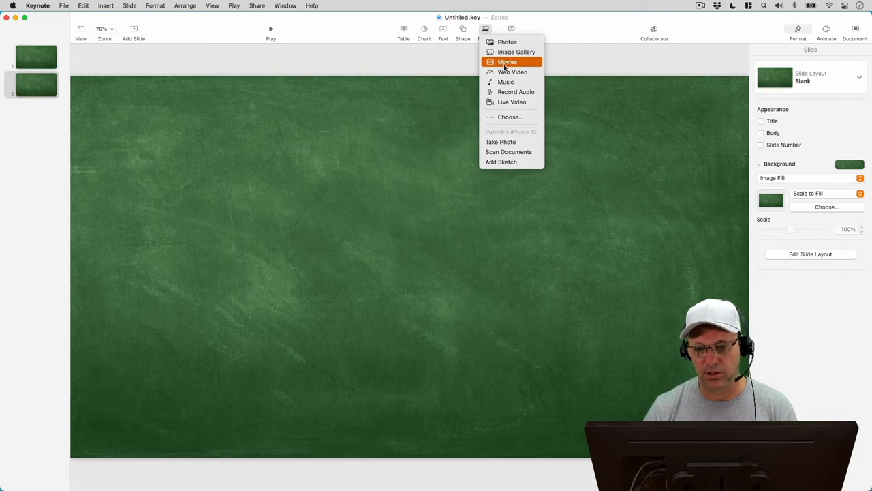
mouse_move(512, 101)
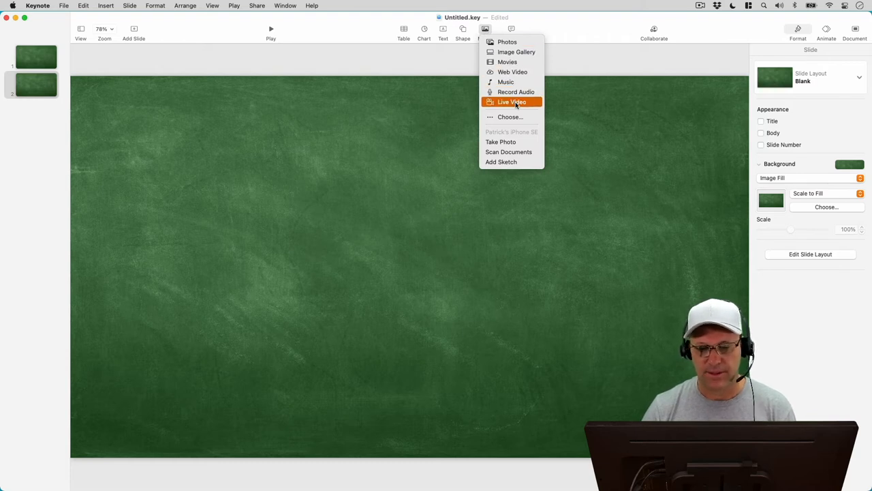
mouse_move(501, 161)
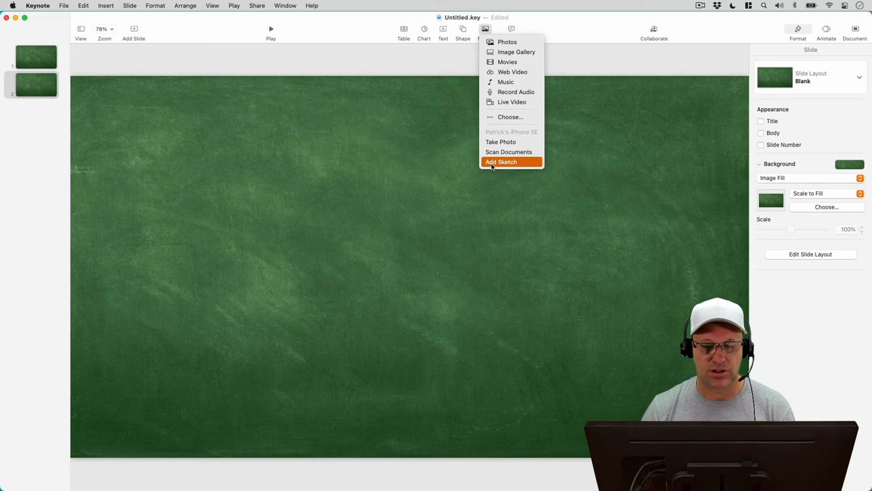
mouse_move(524, 134)
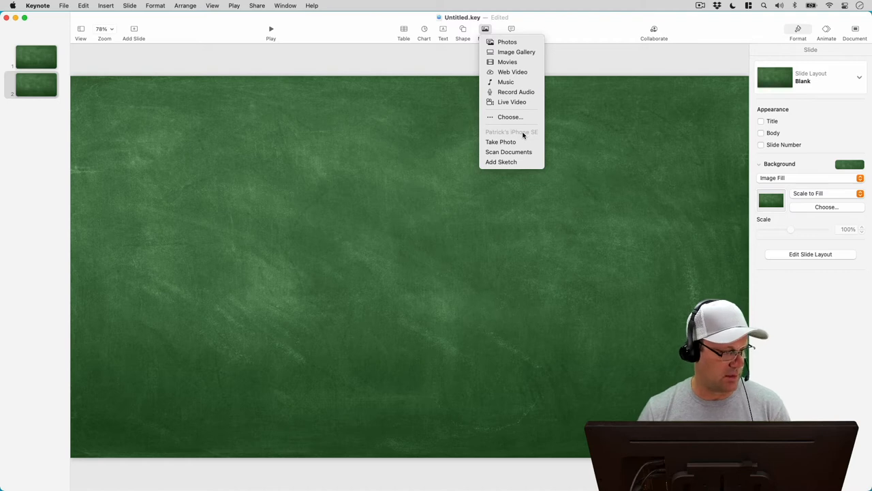
mouse_move(508, 151)
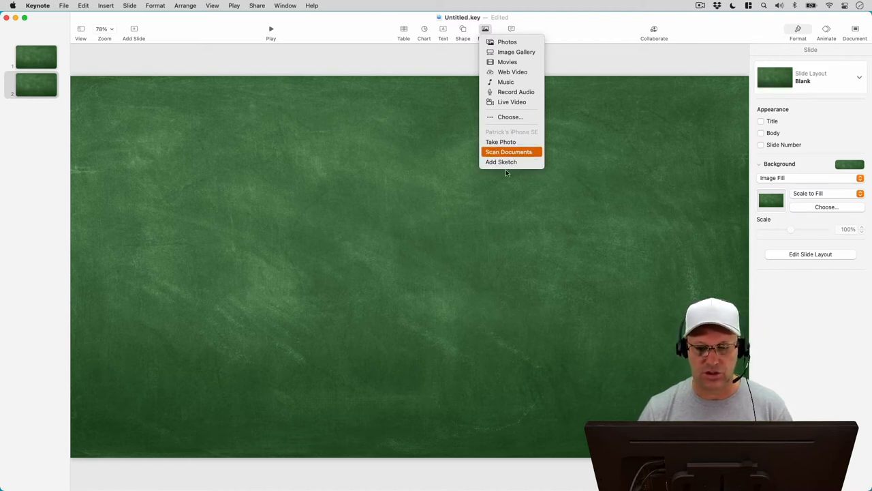
mouse_move(507, 171)
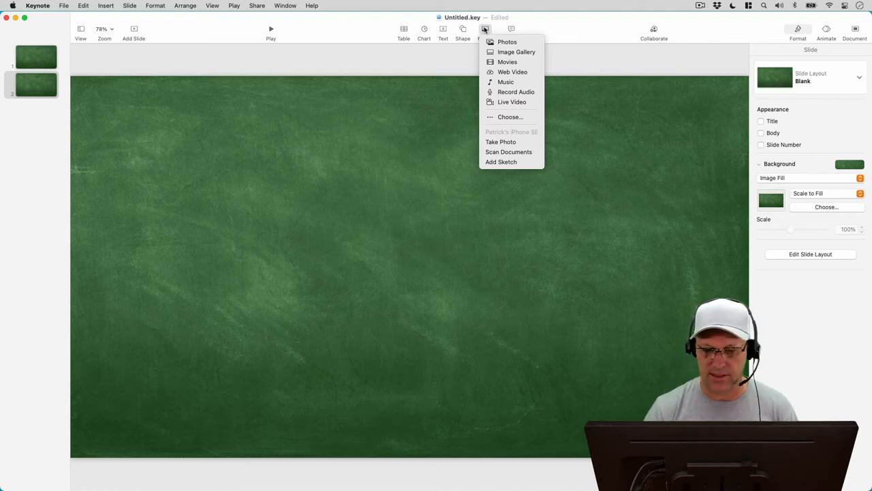
left_click(485, 33)
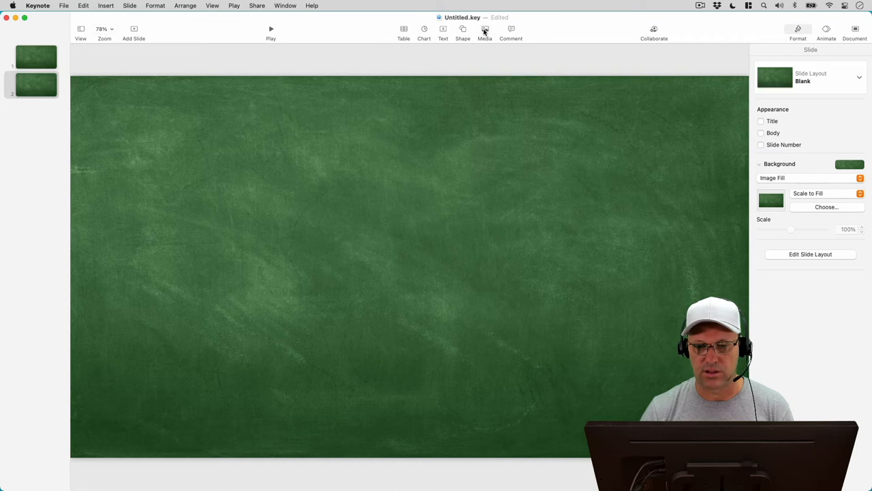
left_click(485, 30)
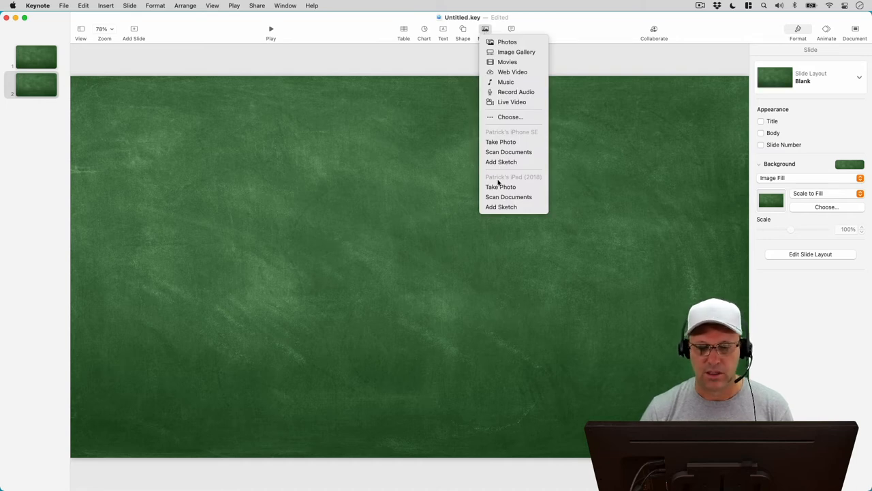
mouse_move(501, 207)
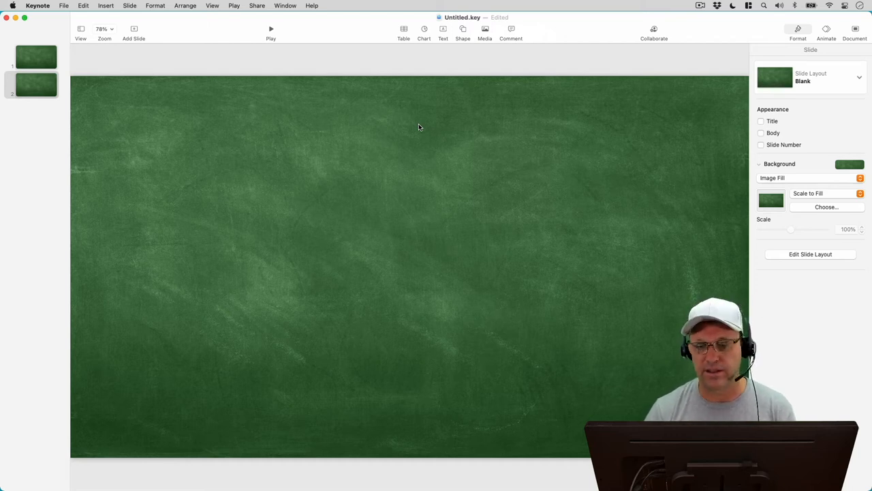
mouse_move(589, 116)
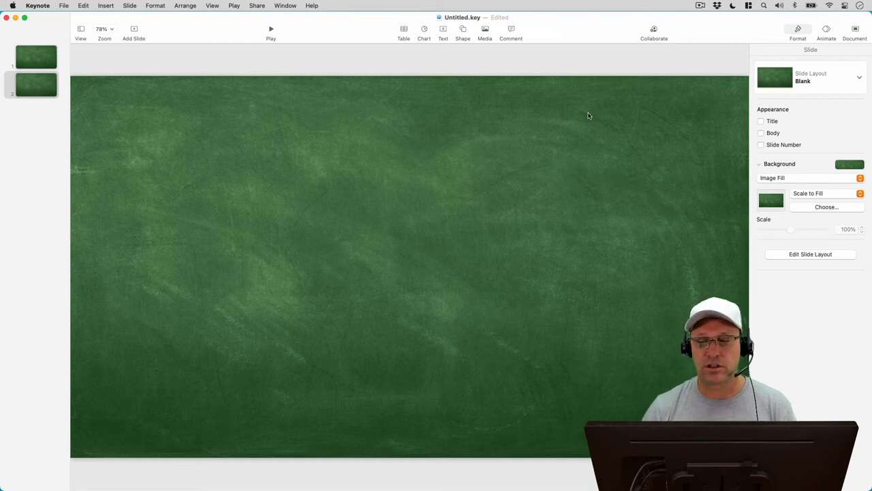
mouse_move(580, 113)
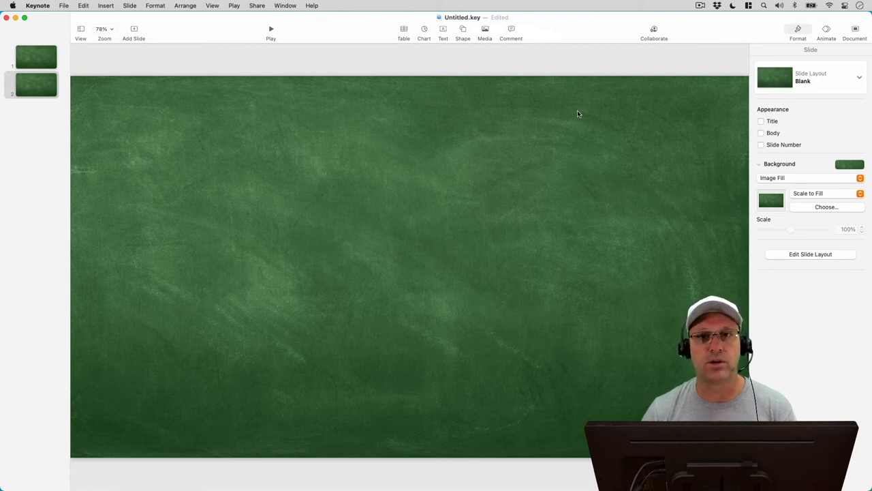
mouse_move(572, 111)
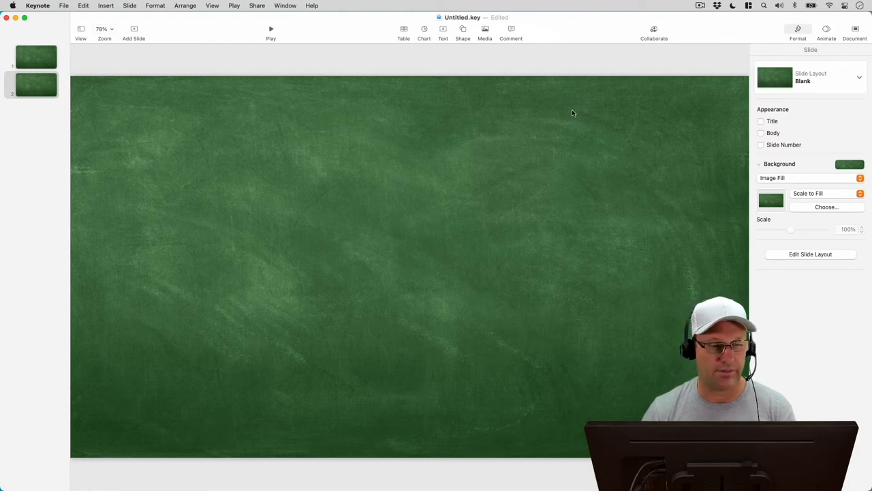
- Insert the white horse silhouette from the Animals shape category onto the slide
left_click(463, 30)
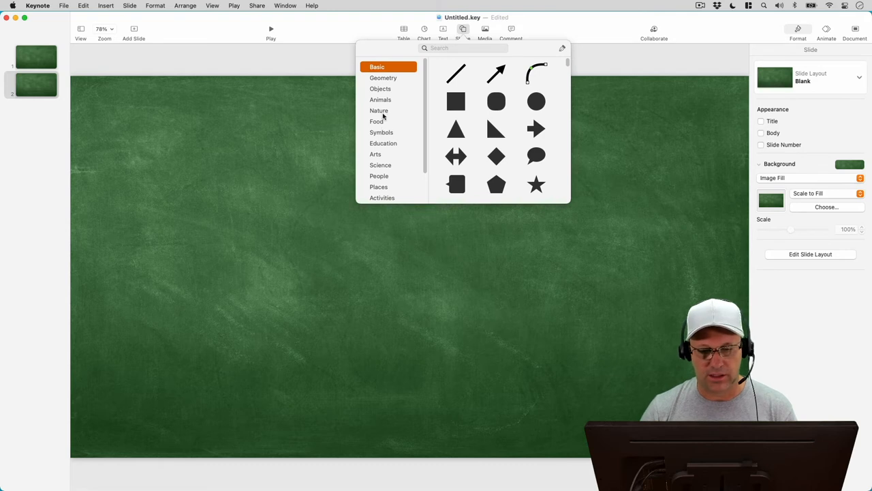
left_click(380, 99)
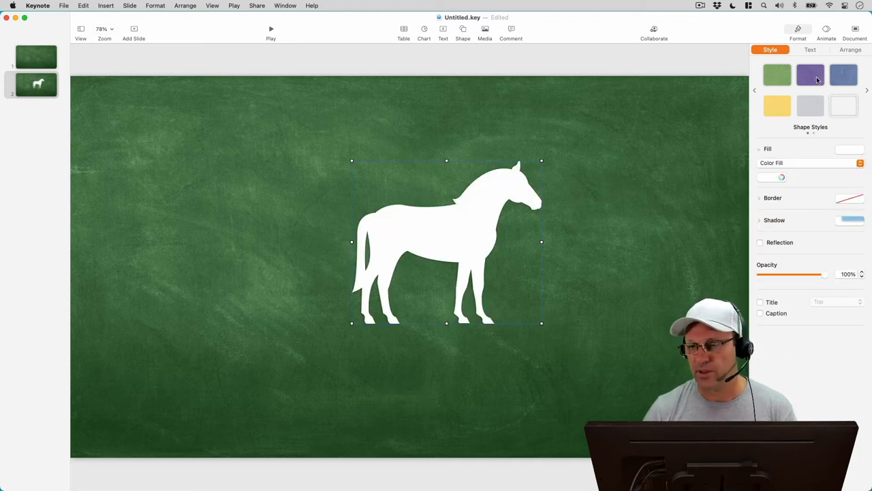
- Preview the Trace build-in effect on the selected horse without keeping it
left_click(826, 30)
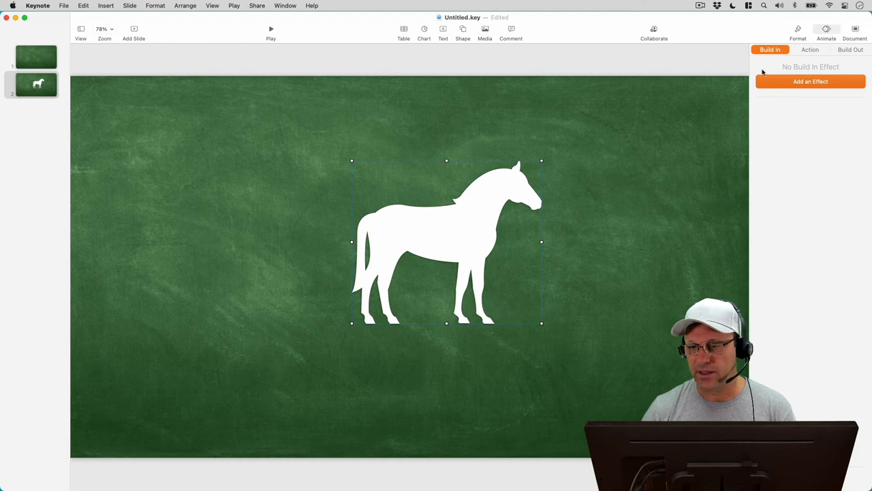
mouse_move(781, 93)
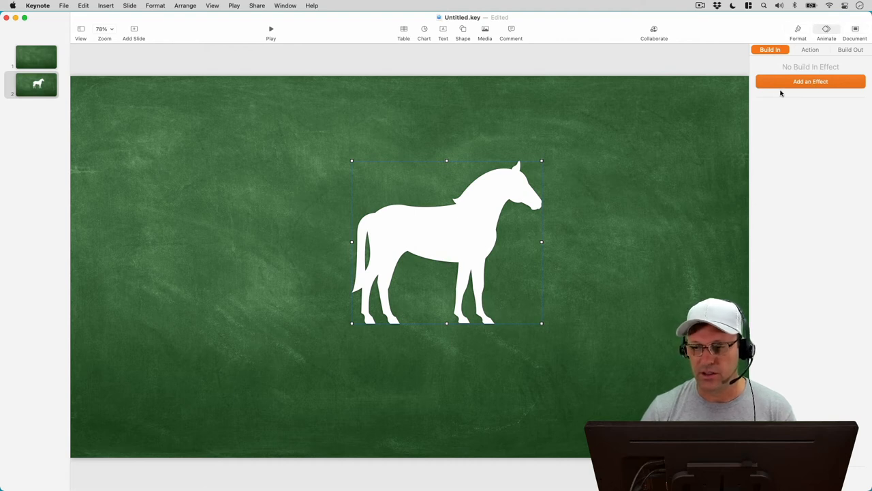
left_click(810, 82)
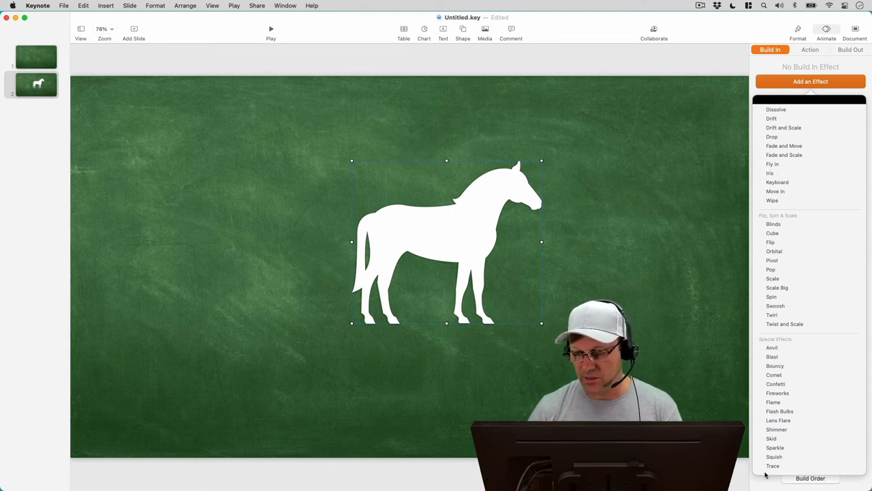
left_click(773, 466)
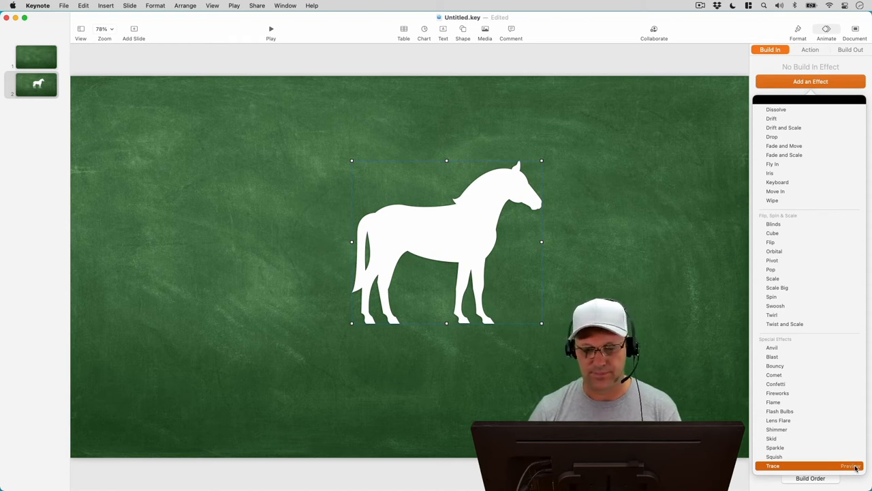
left_click(850, 466)
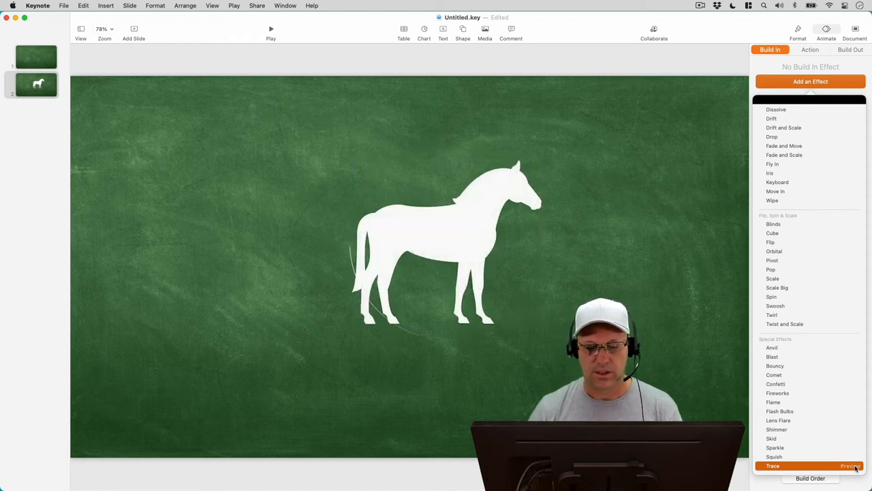
- Resize the window so the PNG image on the desktop shows beside the slide
left_click(446, 243)
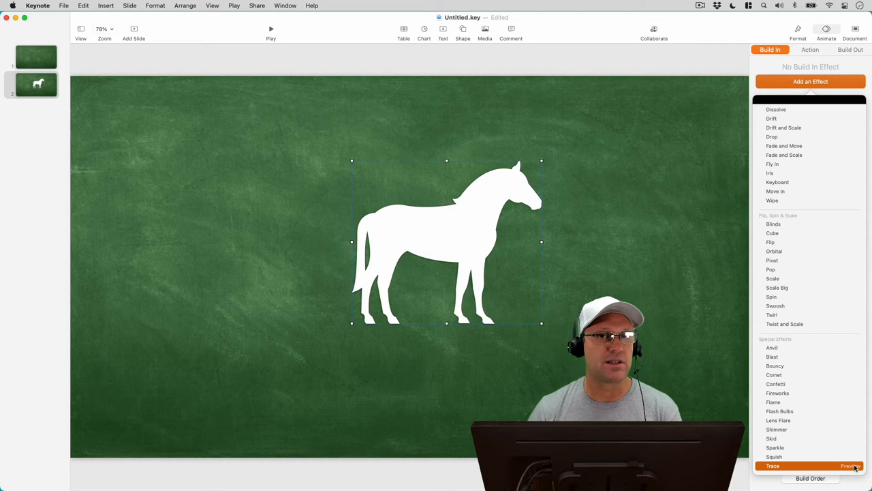
scroll("up", 3)
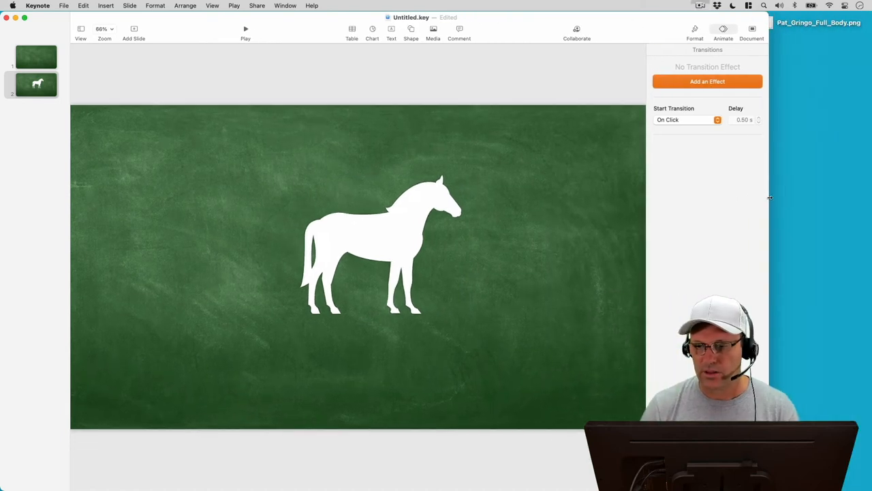
- Drag Pat_Orange_Full_Body.png onto the slide right of the horse and browse its build-in effects
left_click_drag(817, 22, 525, 176)
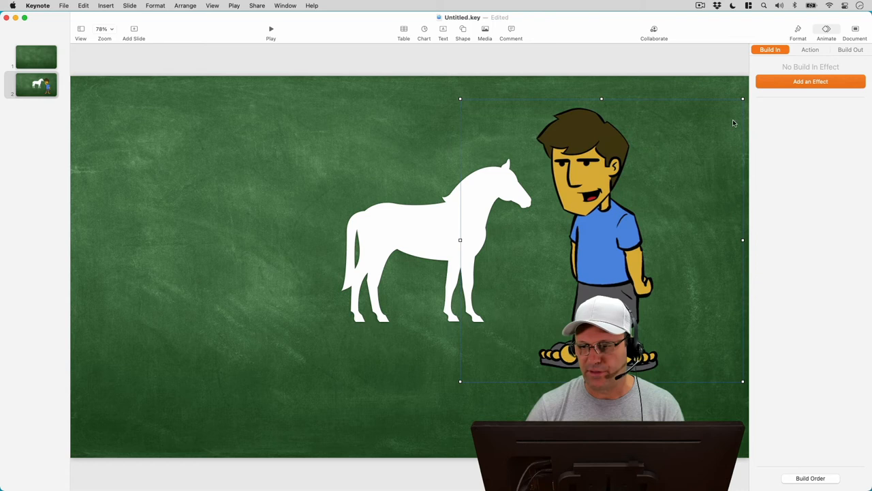
left_click(809, 82)
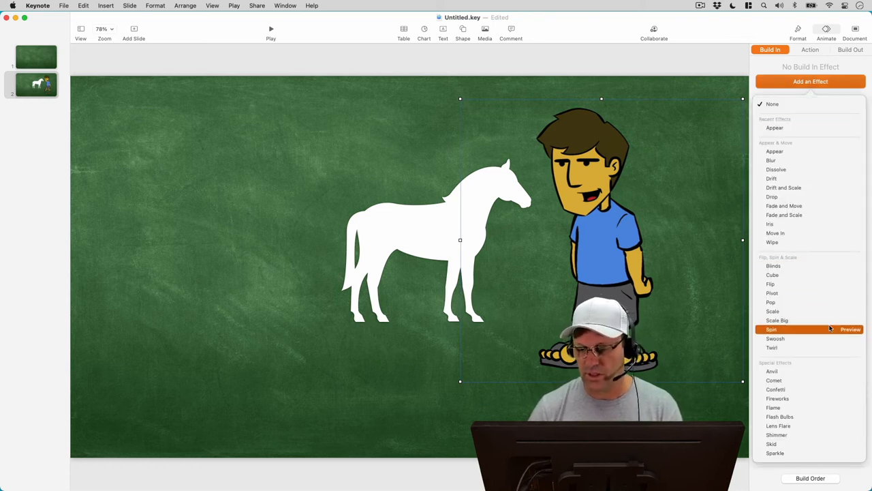
mouse_move(793, 463)
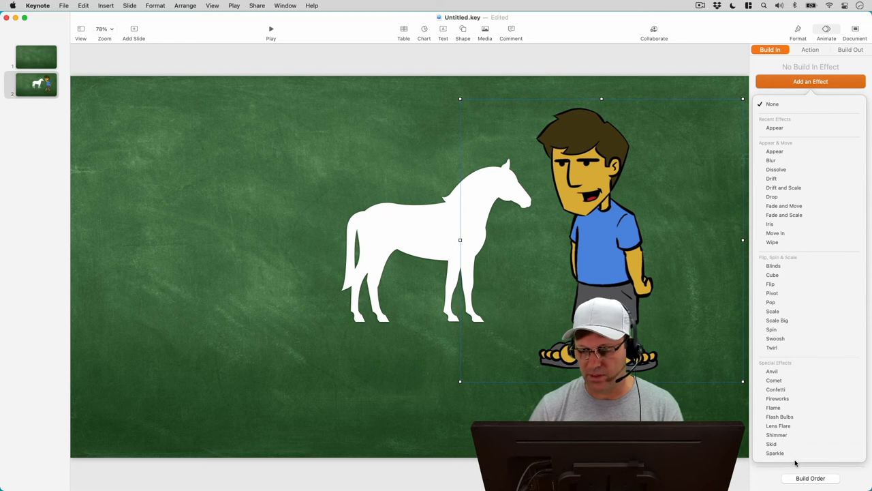
left_click(774, 453)
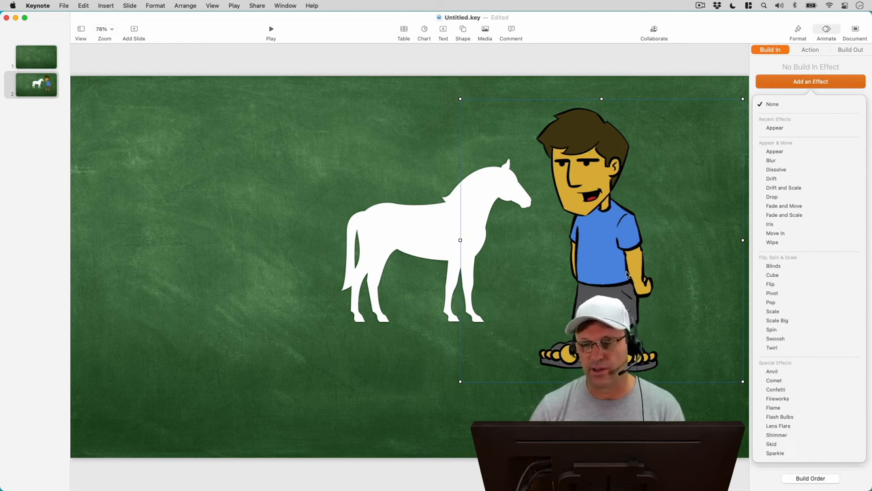
mouse_move(619, 256)
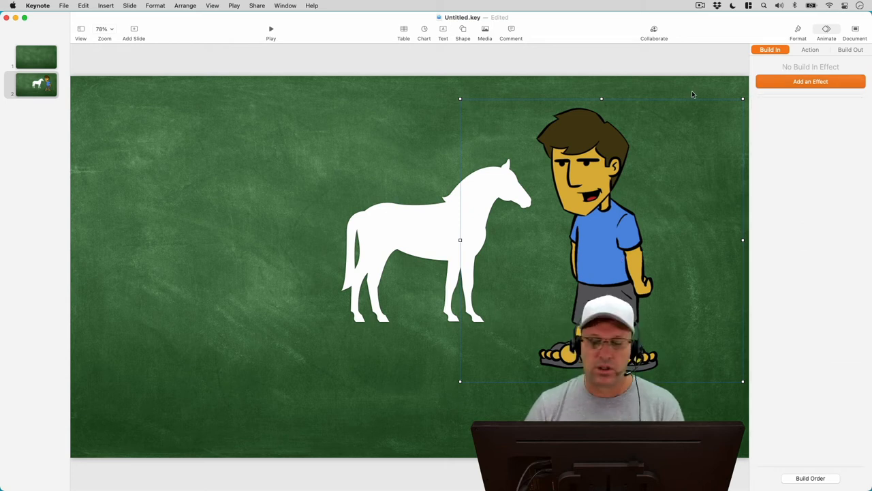
left_click(485, 30)
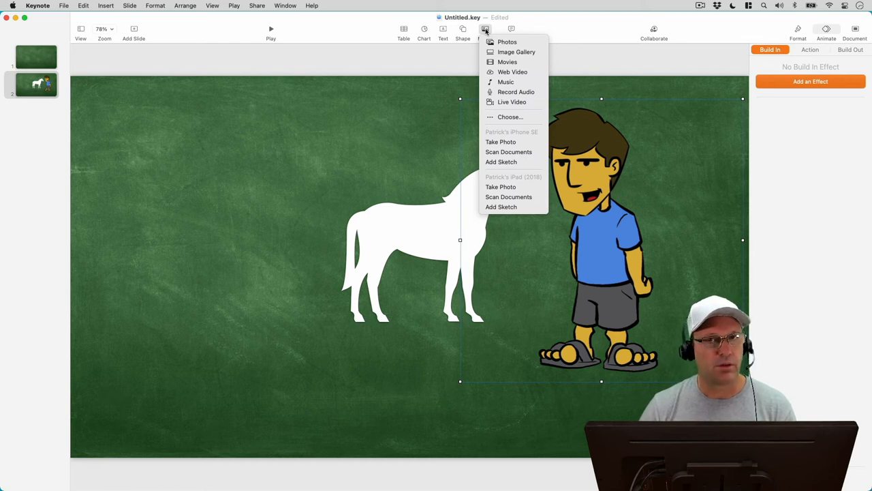
mouse_move(508, 207)
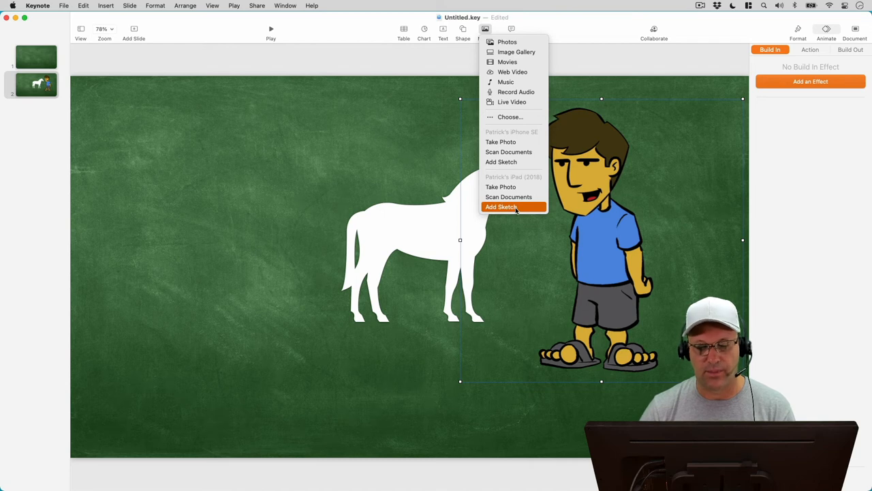
- Add an iPad sketch of a smiley and place it left of the horse
left_click(502, 207)
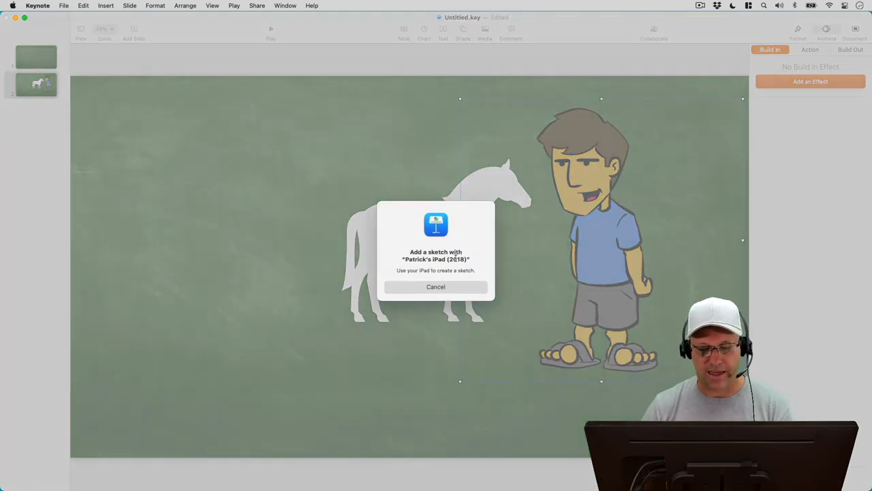
mouse_move(477, 278)
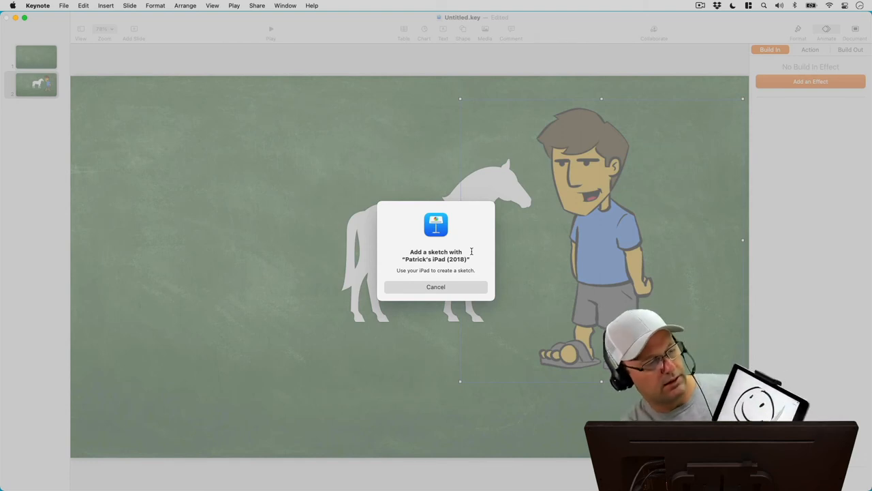
left_click(436, 286)
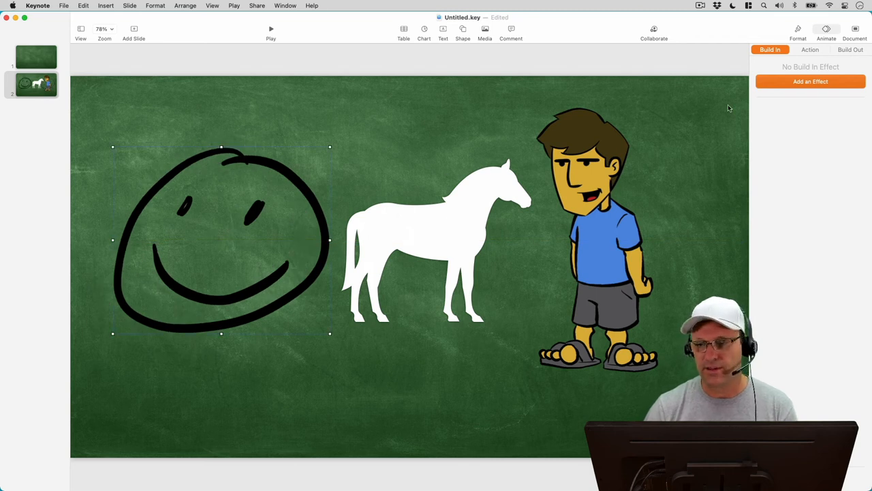
- Browse the build-in effects available for the smiley sketch
left_click(809, 82)
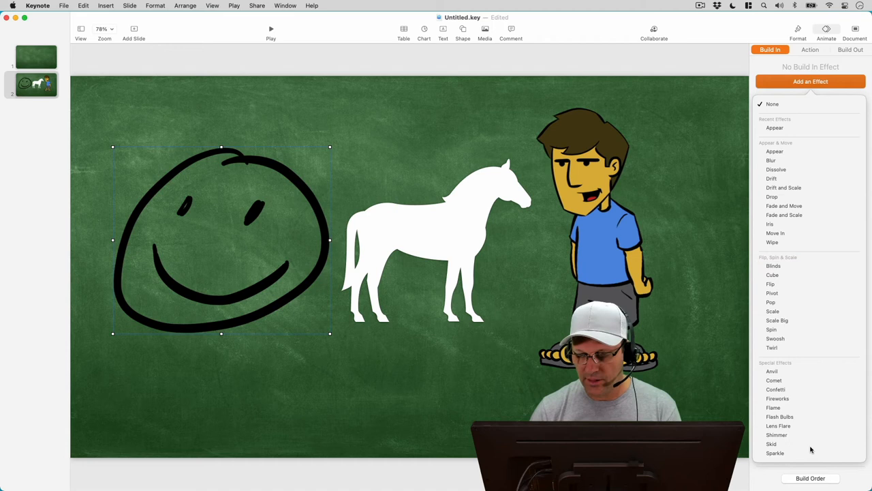
left_click(774, 452)
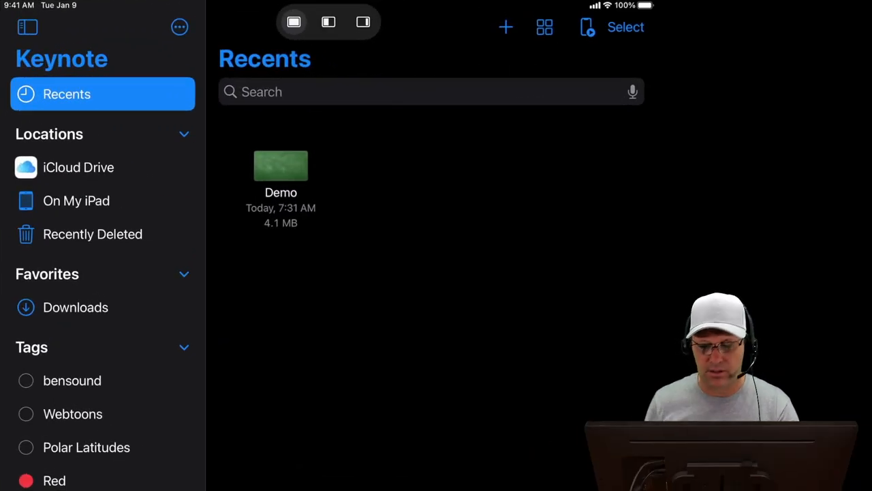
- Open the Demo presentation from iCloud Drive > Keynote and switch to editing
left_click(430, 91)
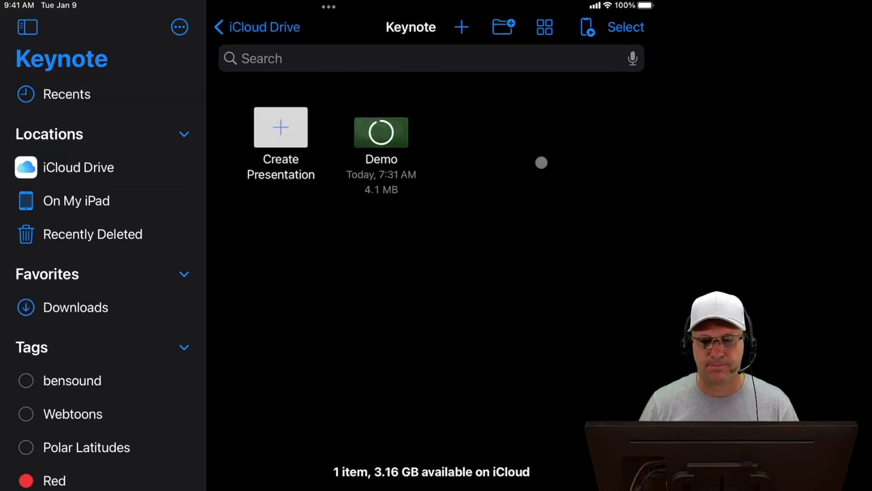
double_click(382, 132)
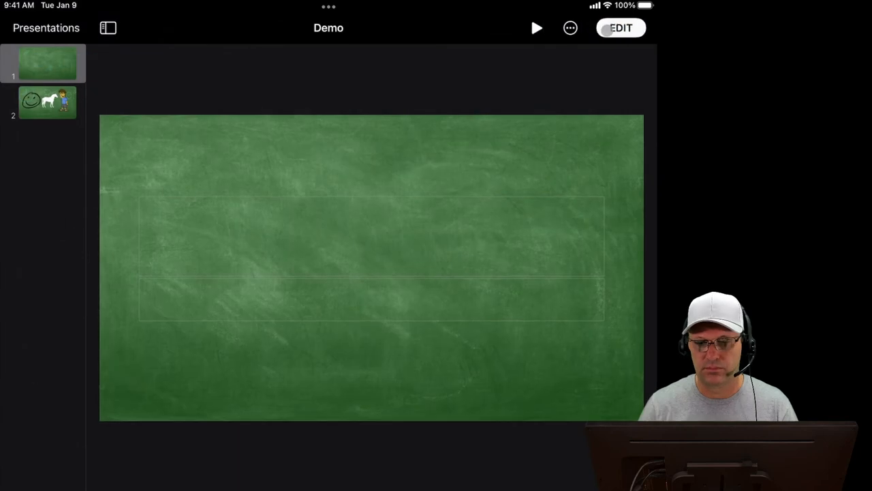
left_click(619, 28)
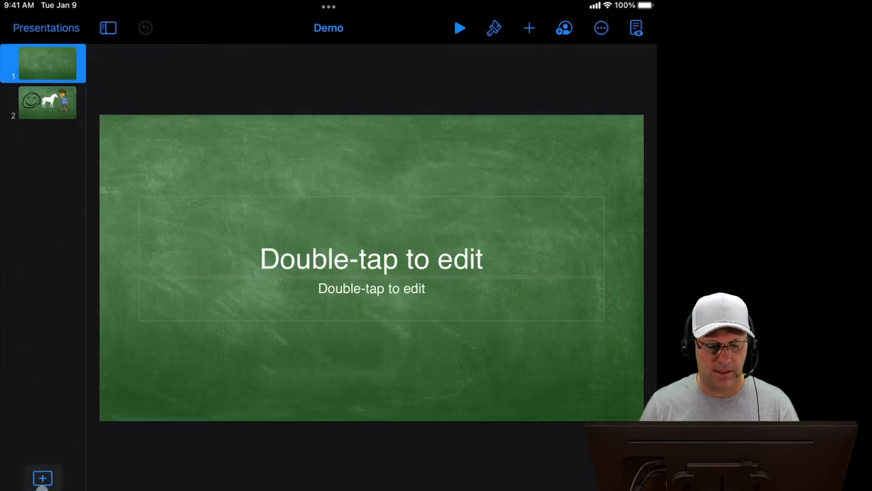
- Add a blank chalkboard slide as the second slide
left_click(43, 477)
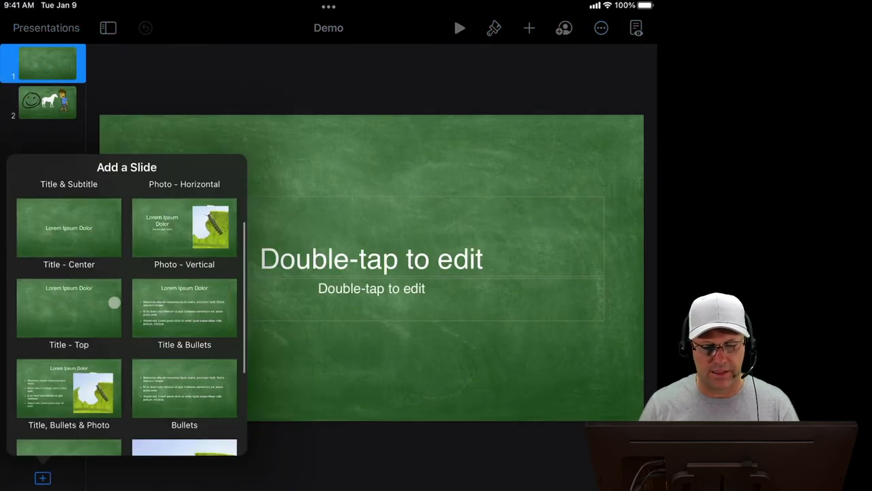
left_click(68, 308)
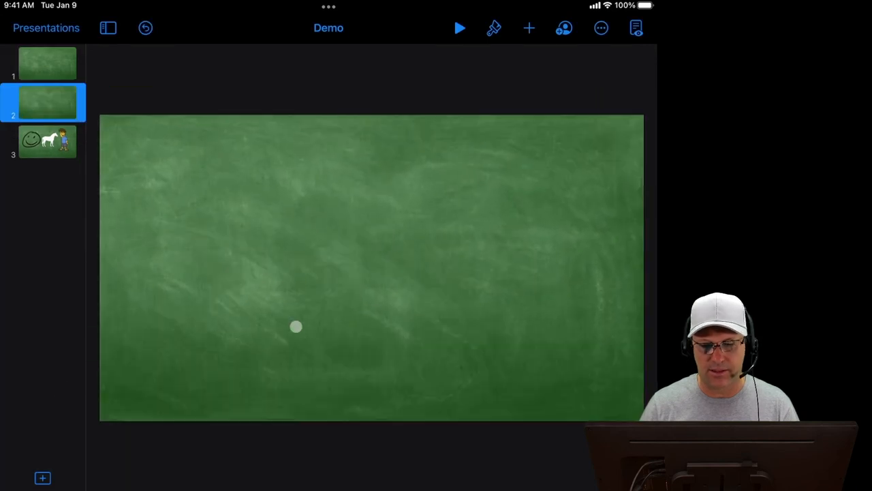
mouse_move(378, 308)
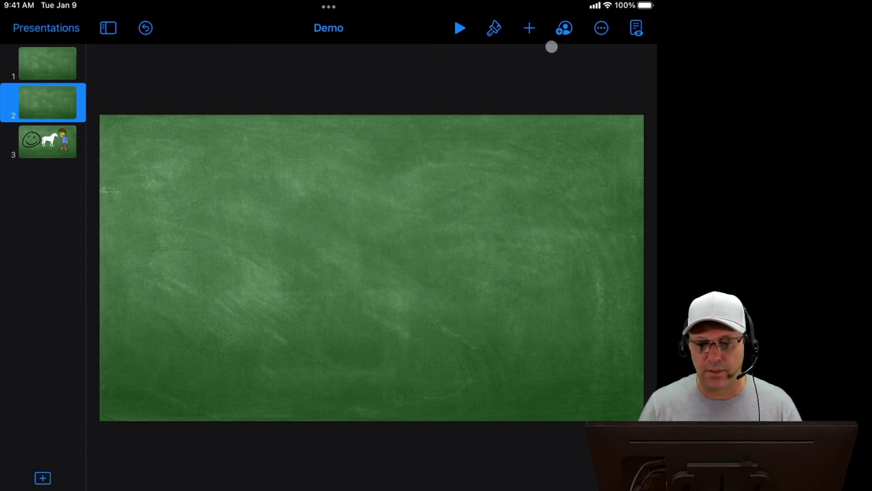
- Draw a white freehand smiley on the second slide and finish the drawing
left_click(529, 28)
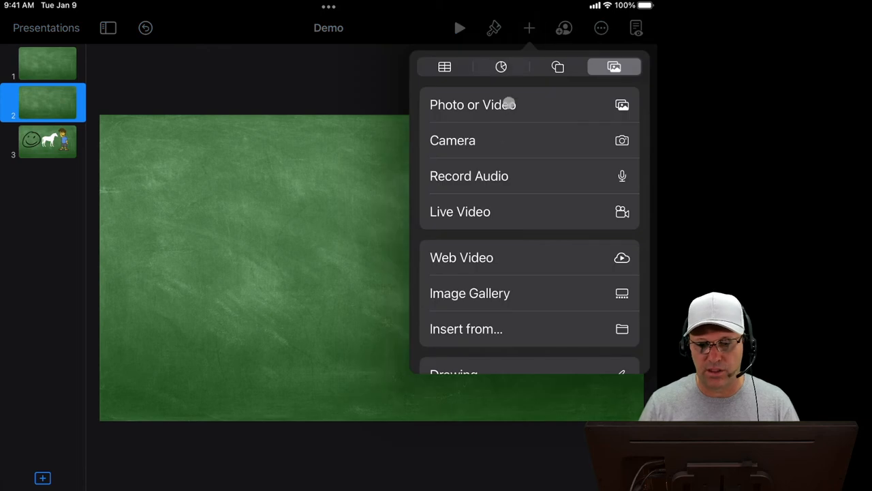
scroll("down", 3)
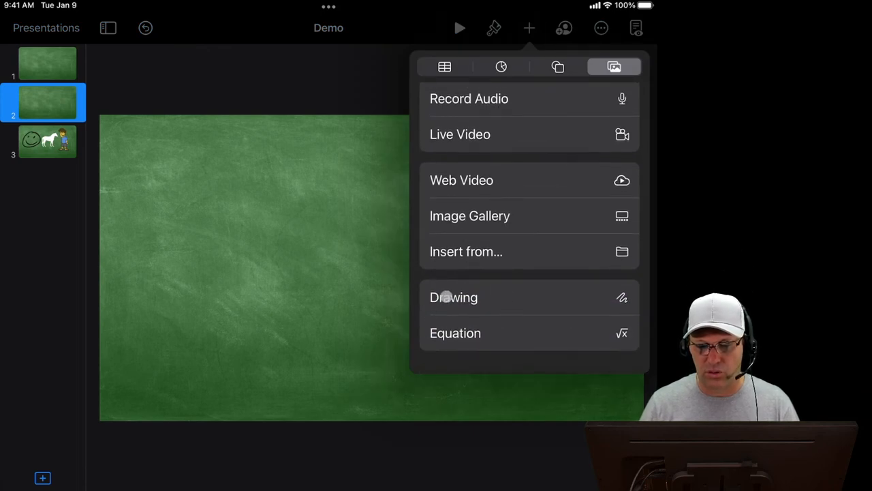
left_click(454, 297)
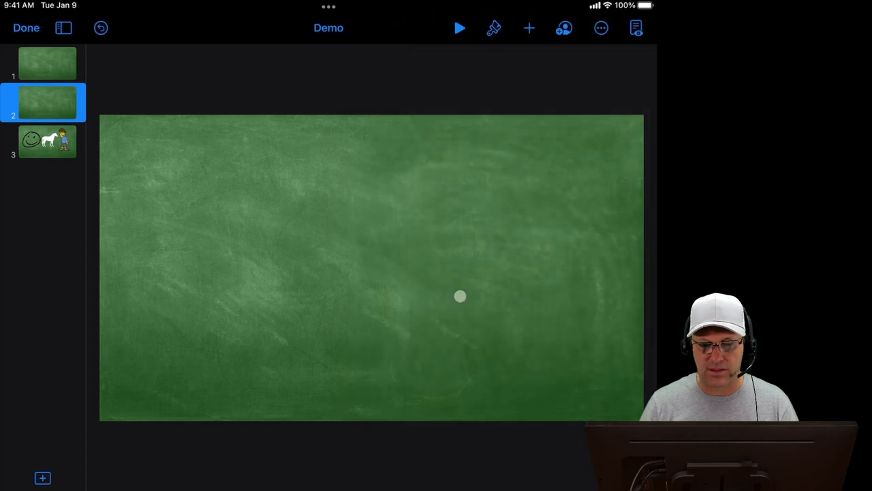
left_click(493, 28)
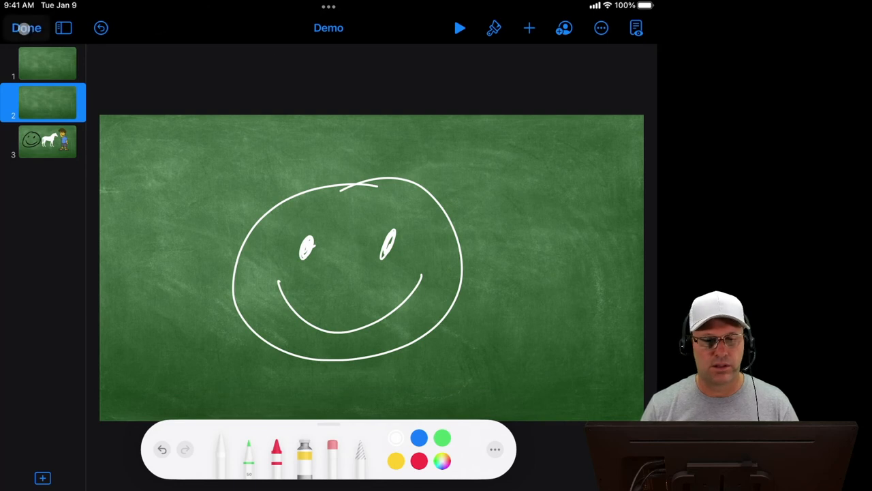
left_click(27, 28)
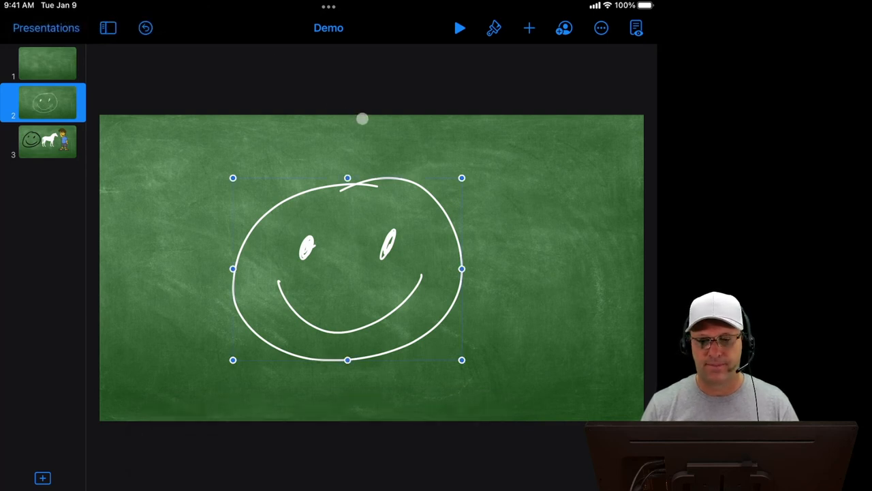
mouse_move(531, 93)
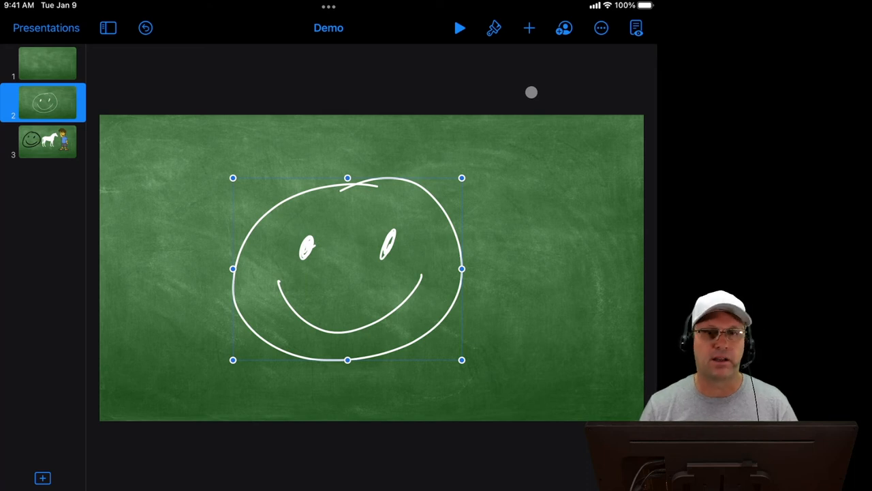
mouse_move(153, 99)
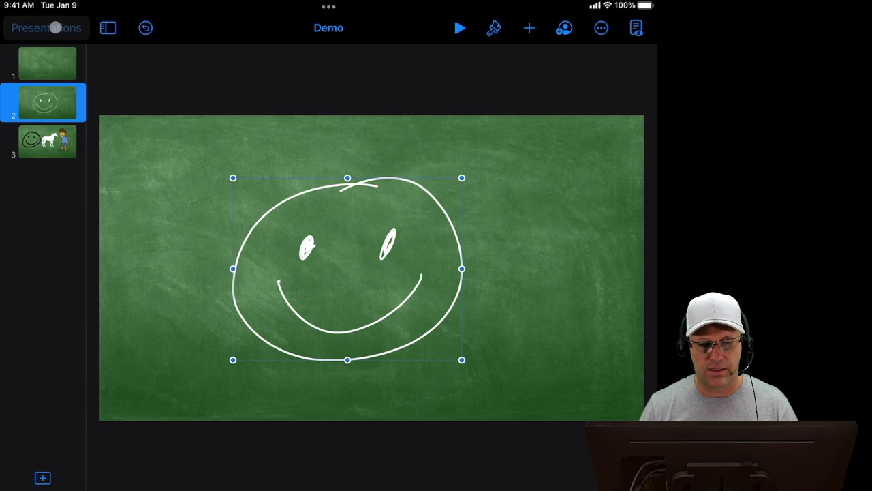
- Close Demo on the iPad and open Demo.key from the iCloud Keynote folder on the Mac
left_click(46, 27)
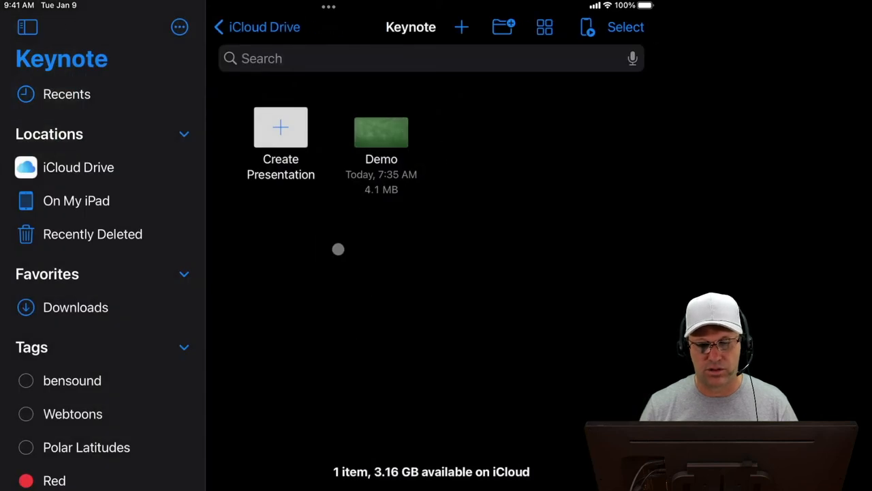
mouse_move(433, 305)
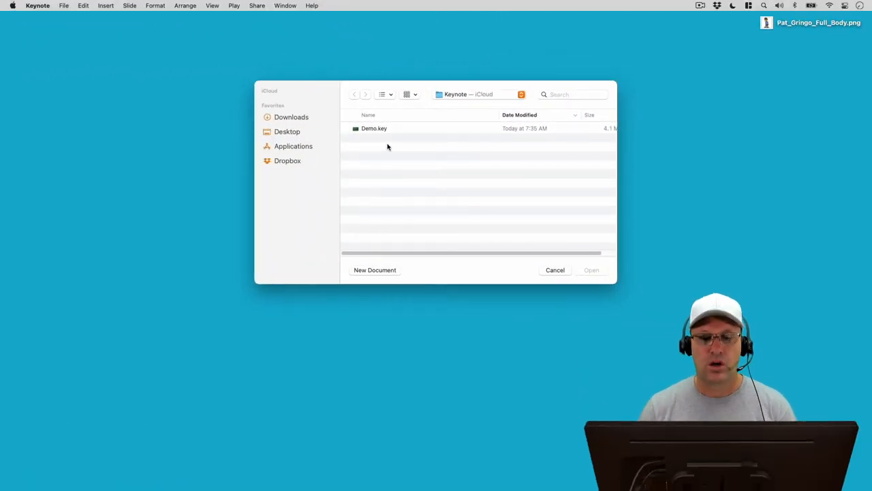
left_click(374, 128)
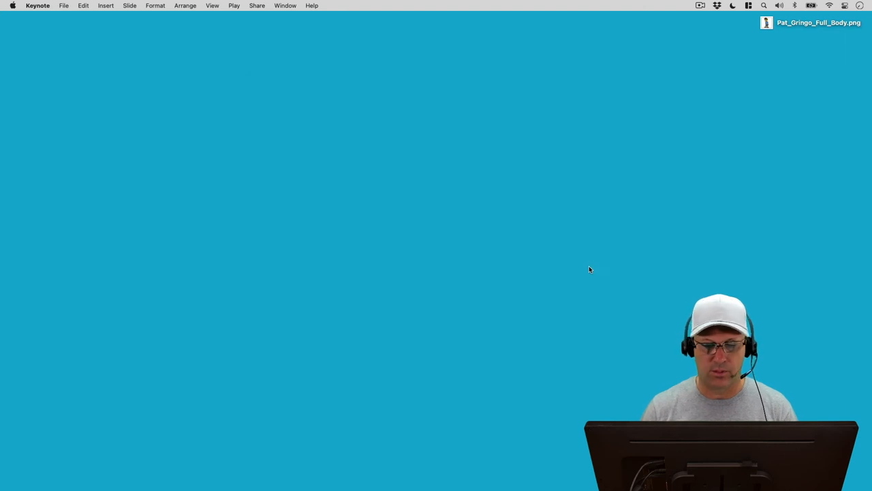
mouse_move(581, 272)
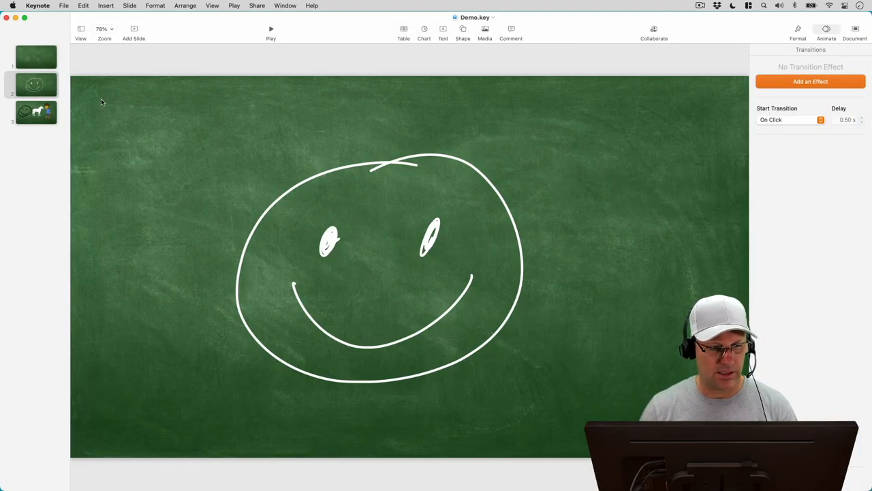
mouse_move(461, 264)
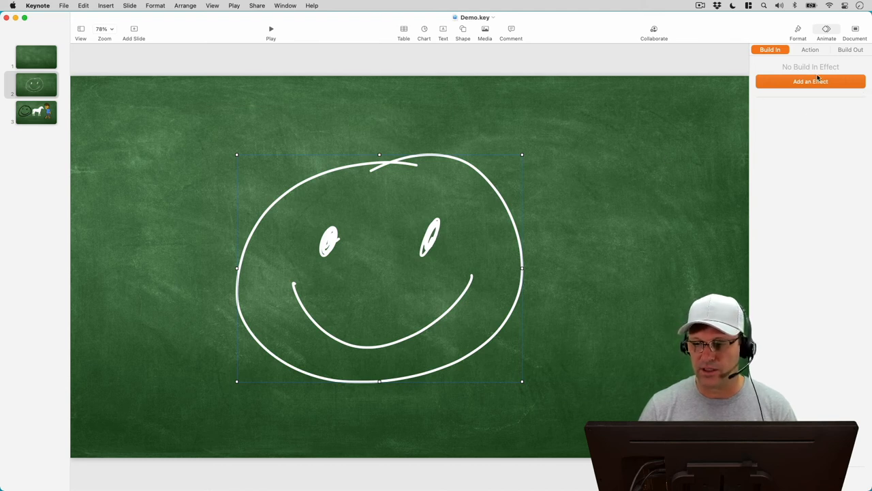
- Apply the Line Draw build-in effect to the smiley drawing after previewing it
left_click(810, 81)
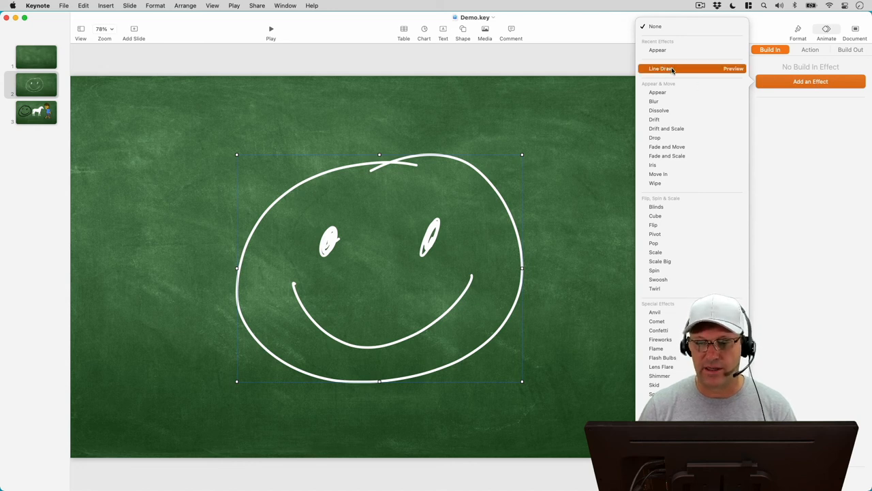
mouse_move(723, 71)
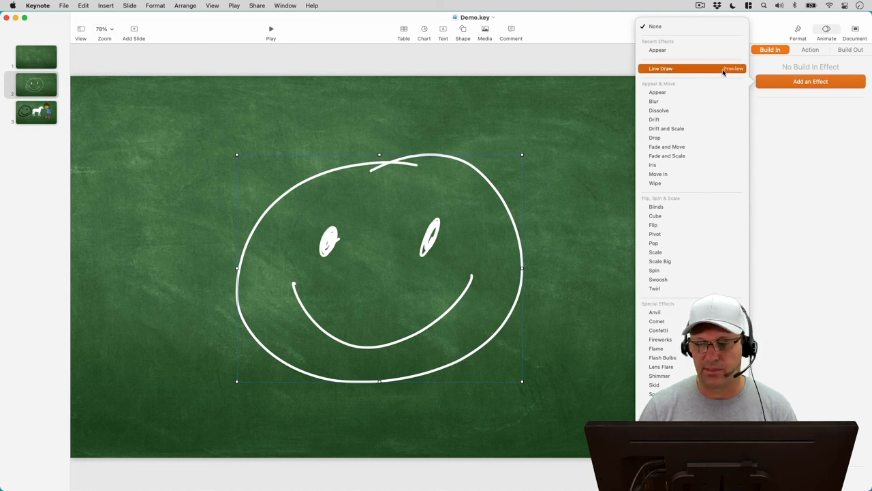
left_click(733, 68)
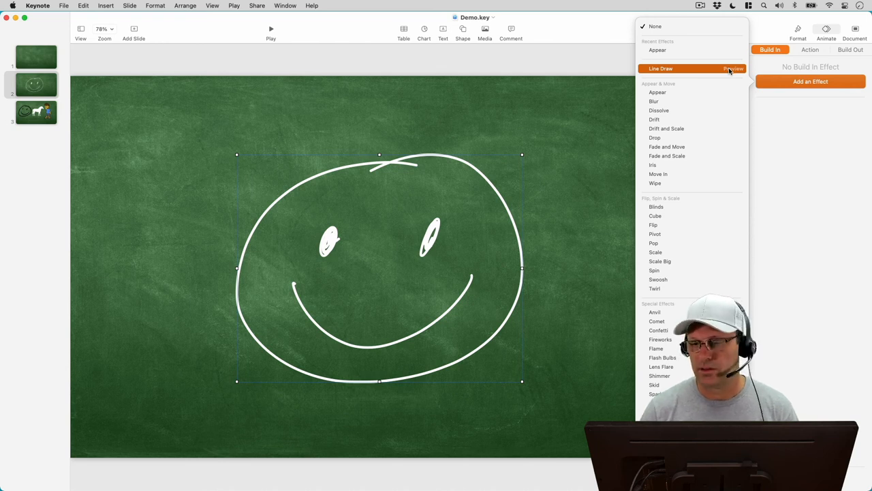
mouse_move(660, 68)
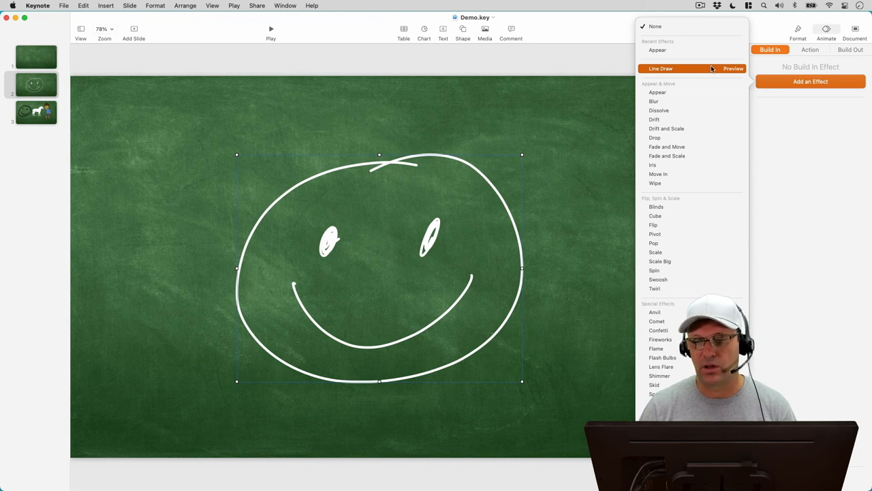
left_click(659, 68)
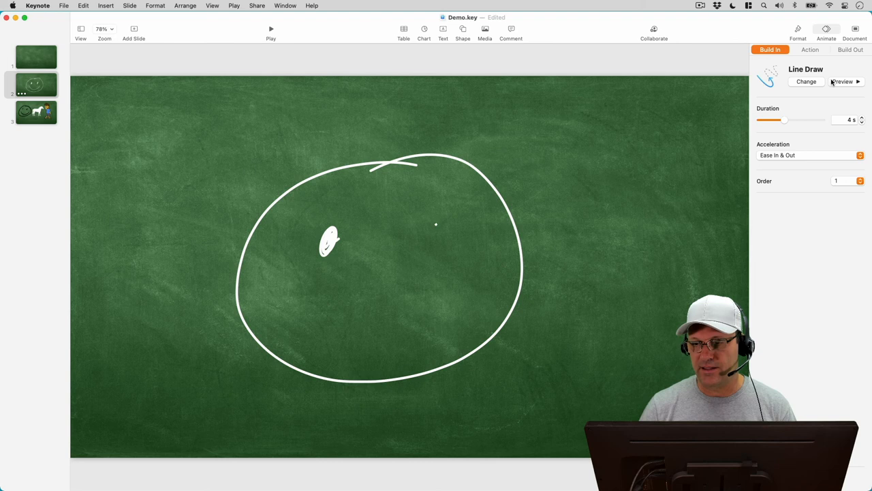
- Keep Ease In & Out acceleration, preview the smiley being line-drawn, then deselect it
left_click(842, 82)
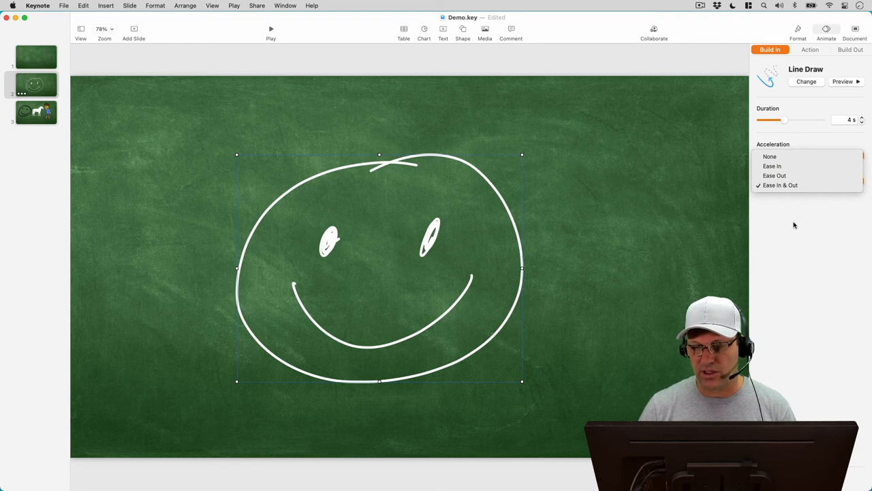
left_click(779, 185)
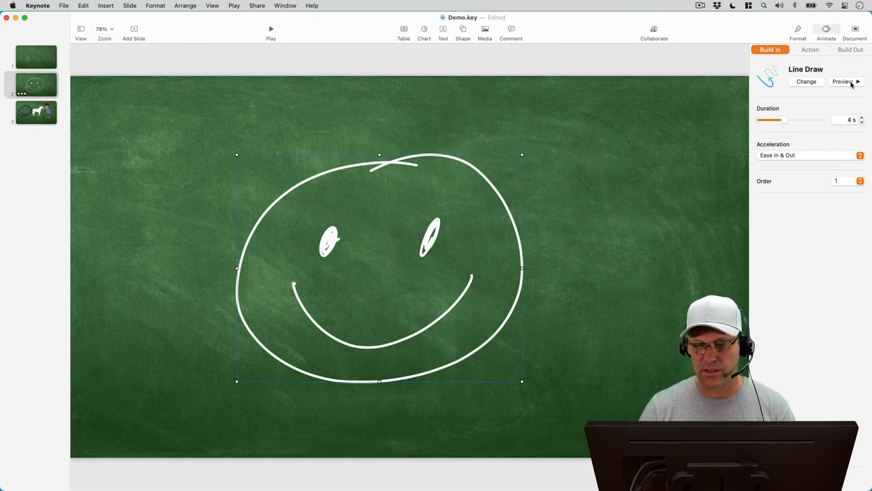
left_click(844, 82)
type("2")
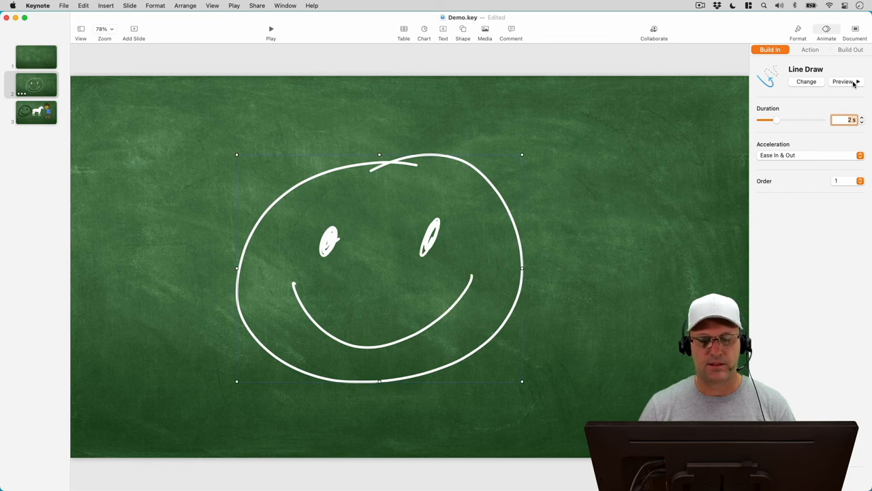
mouse_move(721, 131)
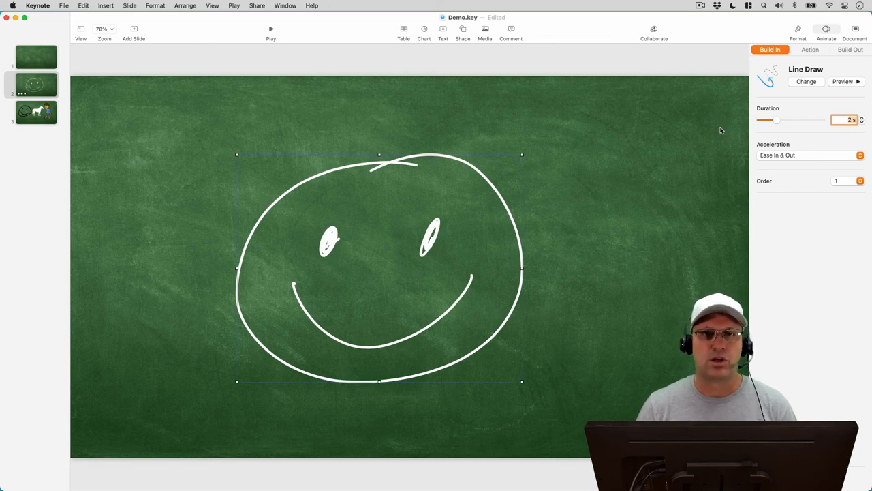
left_click(290, 124)
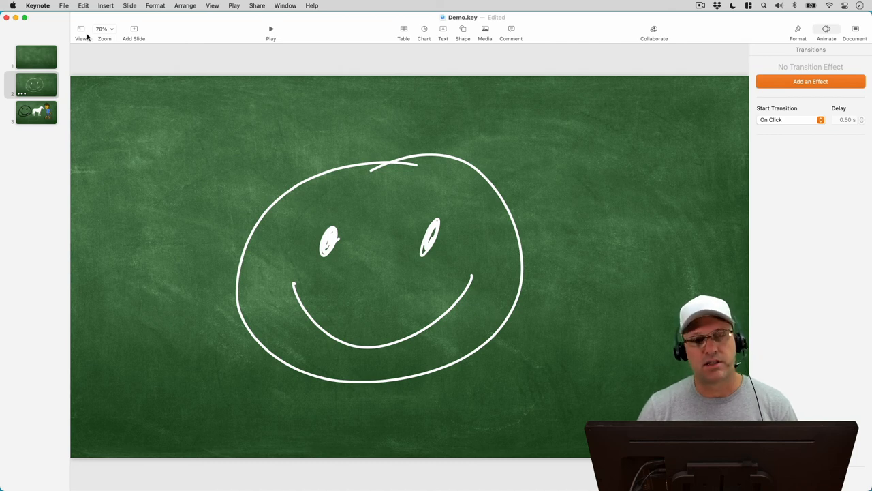
mouse_move(65, 21)
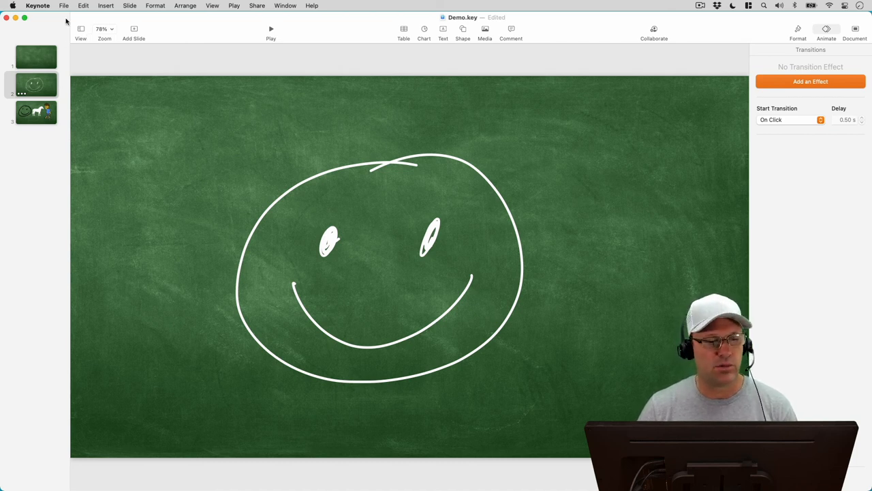
- Start a movie export of the presentation from the File menu
left_click(64, 5)
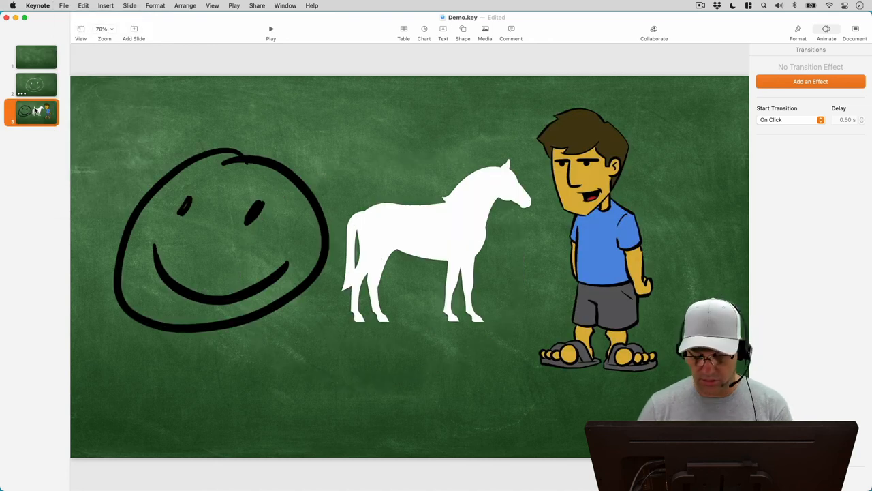
left_click(35, 85)
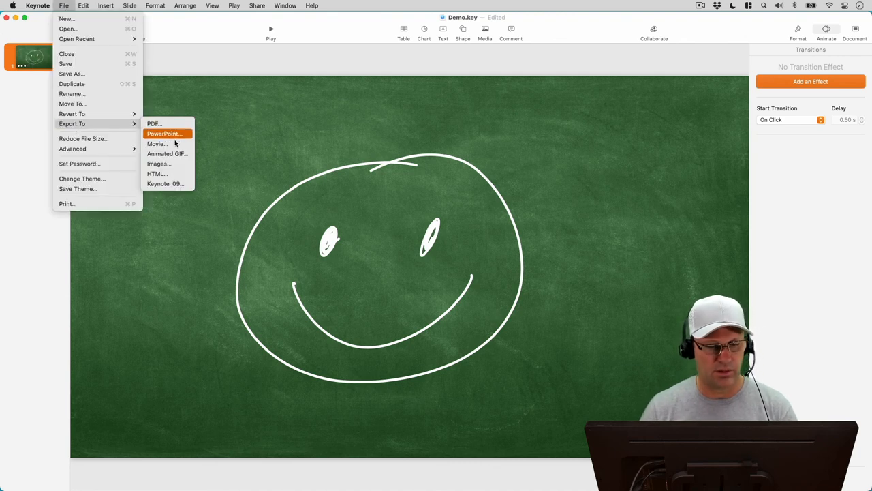
left_click(157, 143)
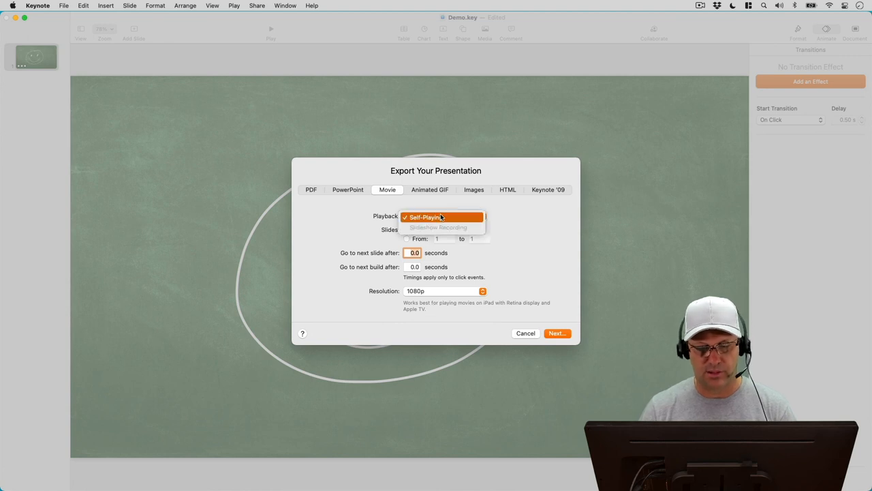
- Keep Self-Playing playback at 1080p and save the movie as Demo.m4v
left_click(422, 216)
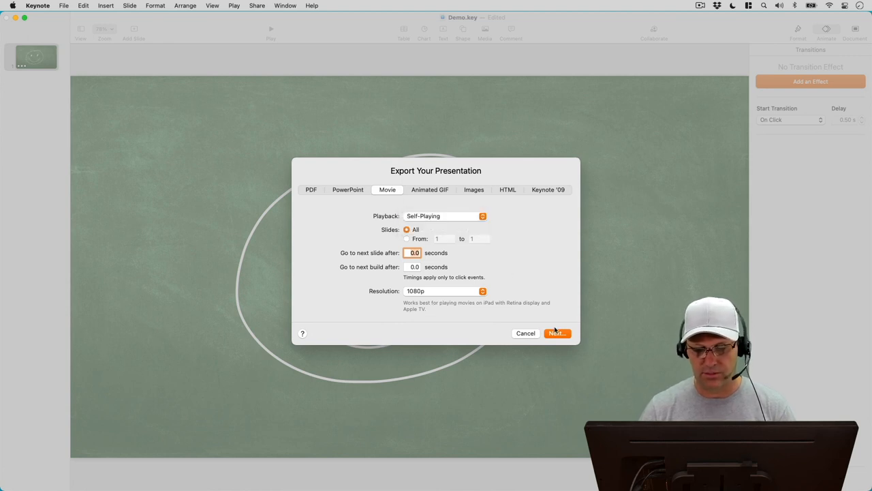
left_click(556, 332)
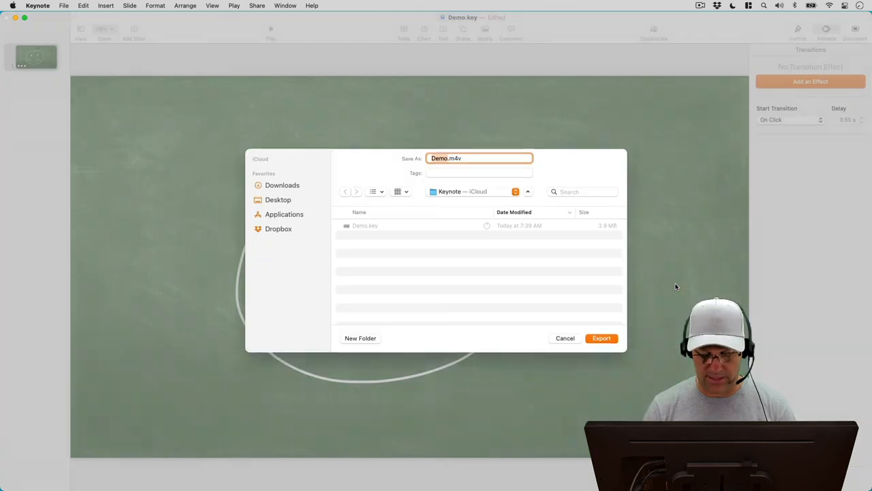
left_click(601, 338)
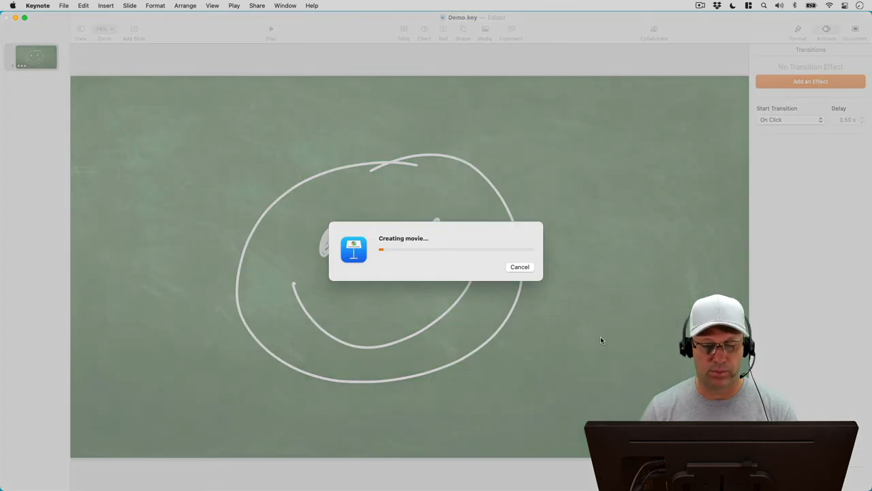